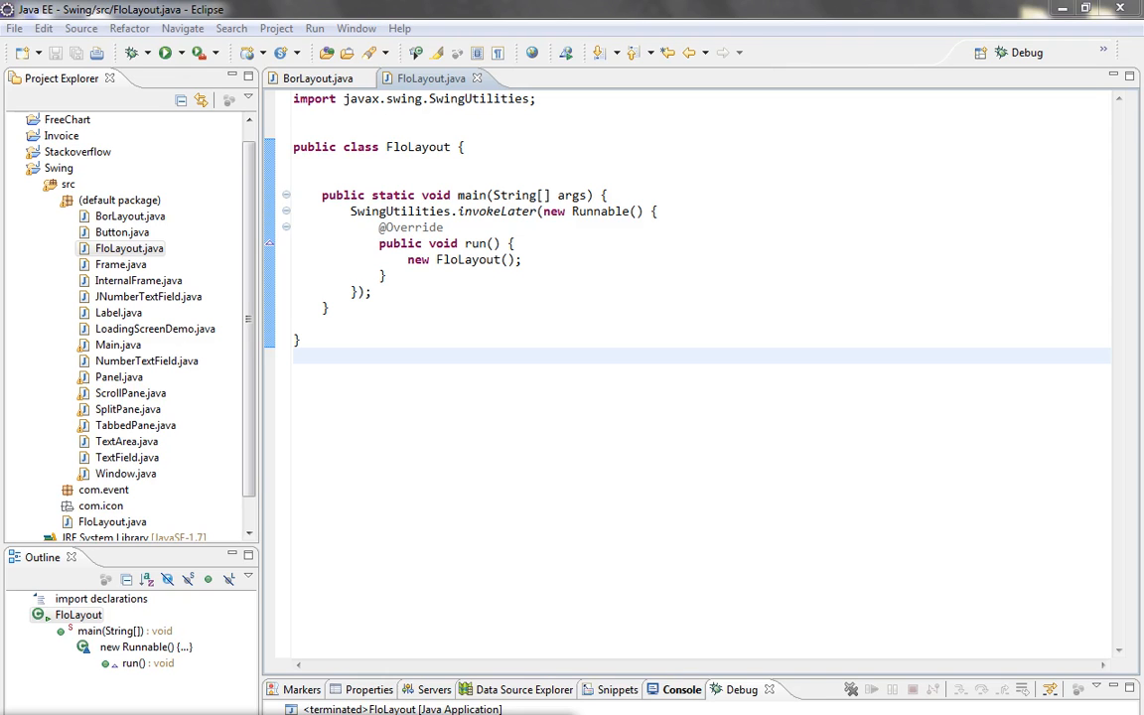
mouse_move(424, 130)
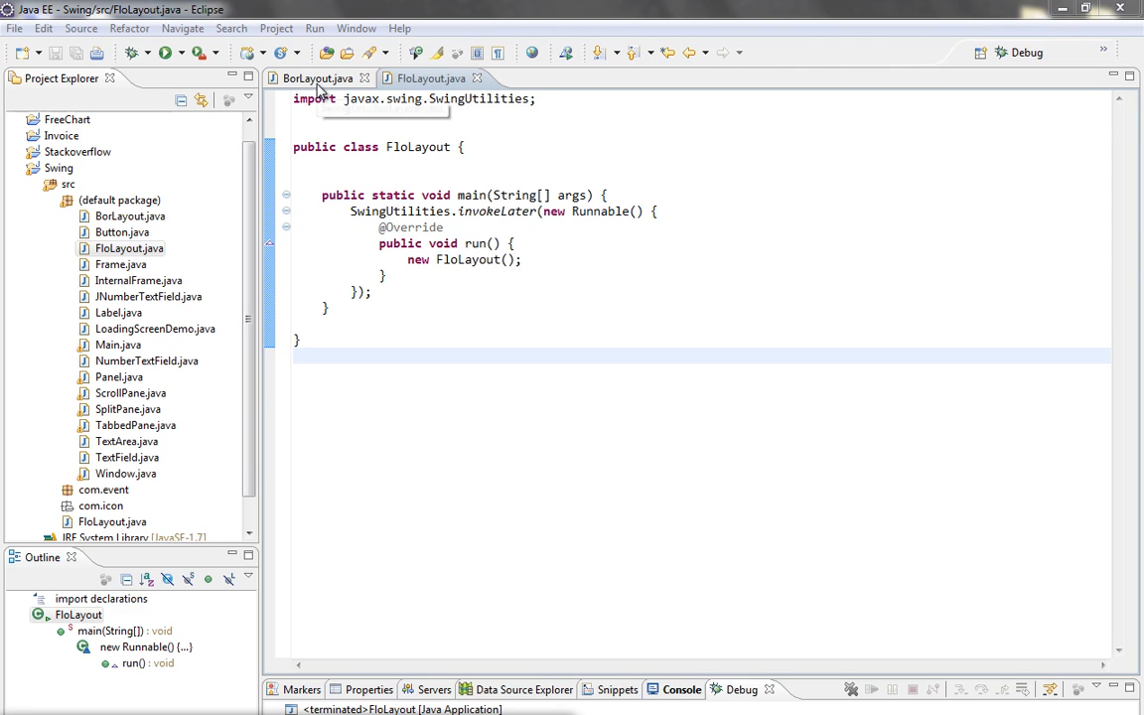
mouse_move(318, 78)
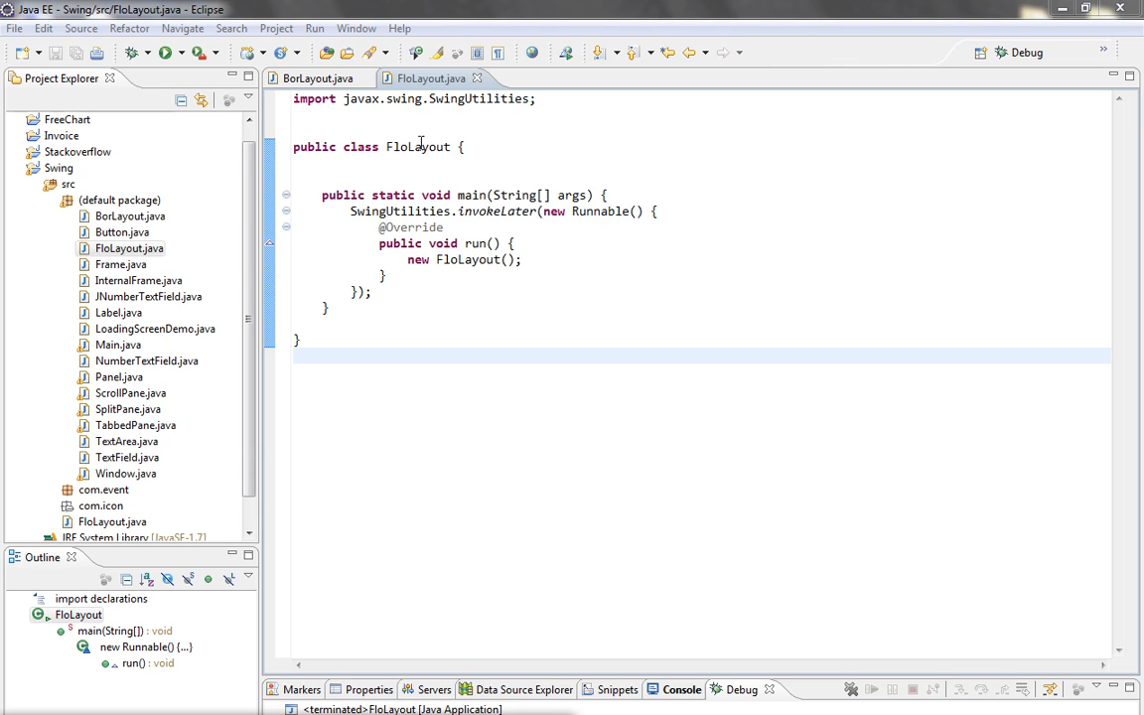
mouse_move(418, 227)
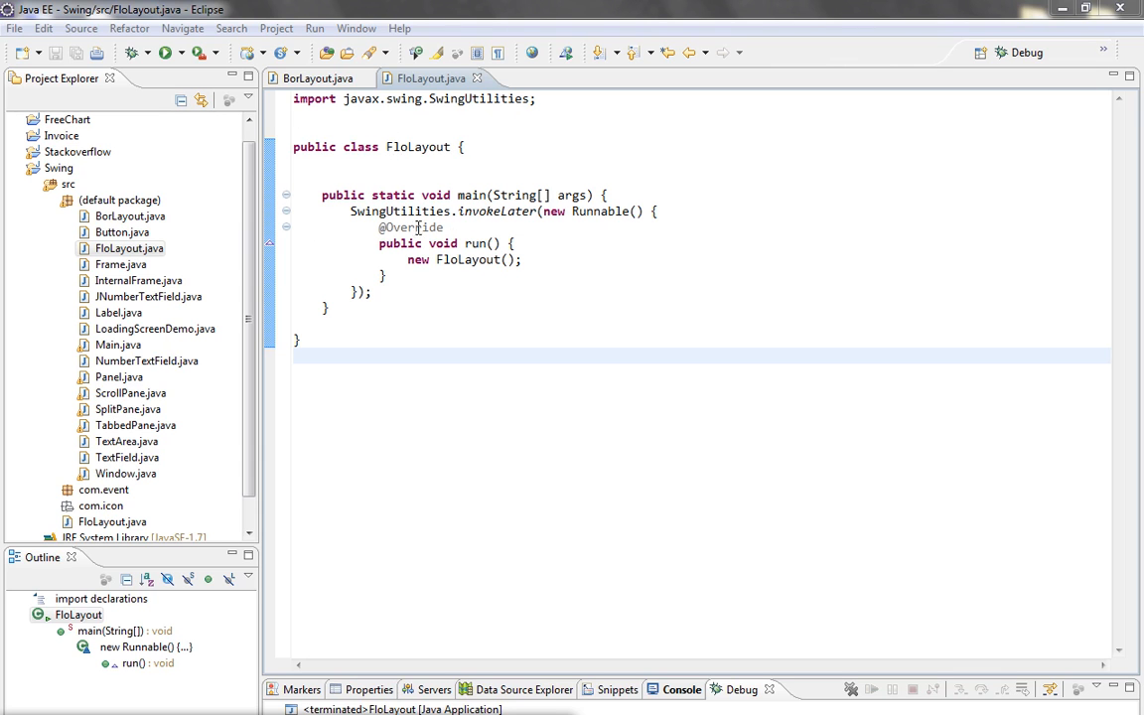
mouse_move(375, 240)
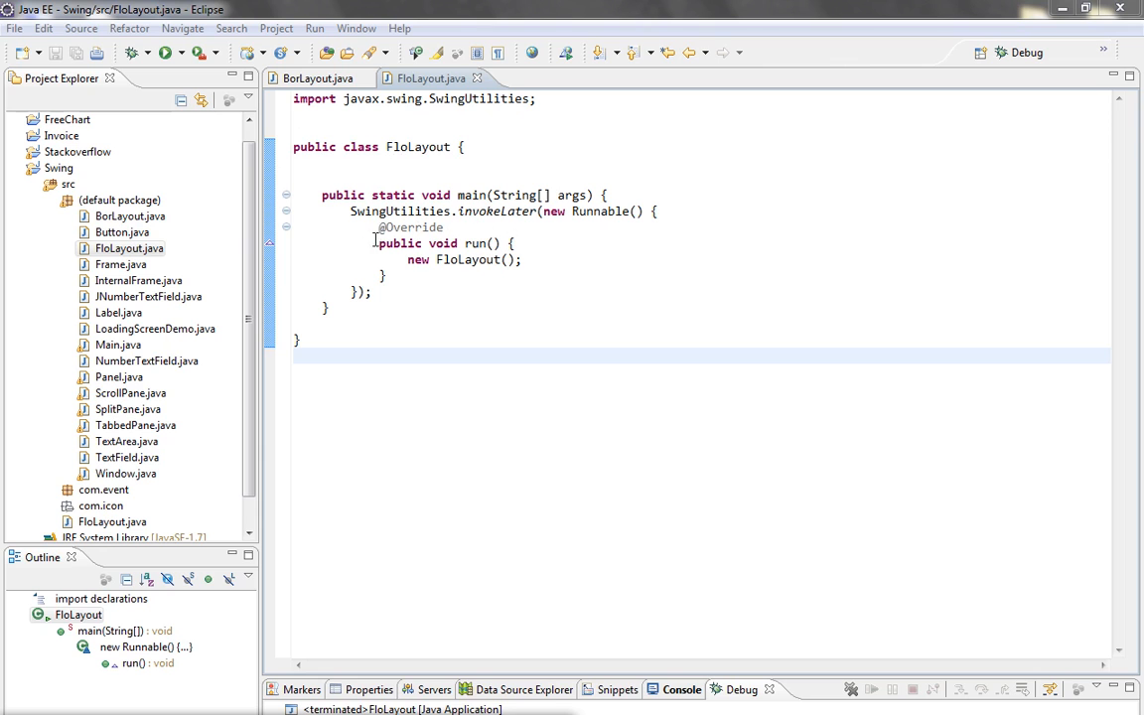
mouse_move(363, 214)
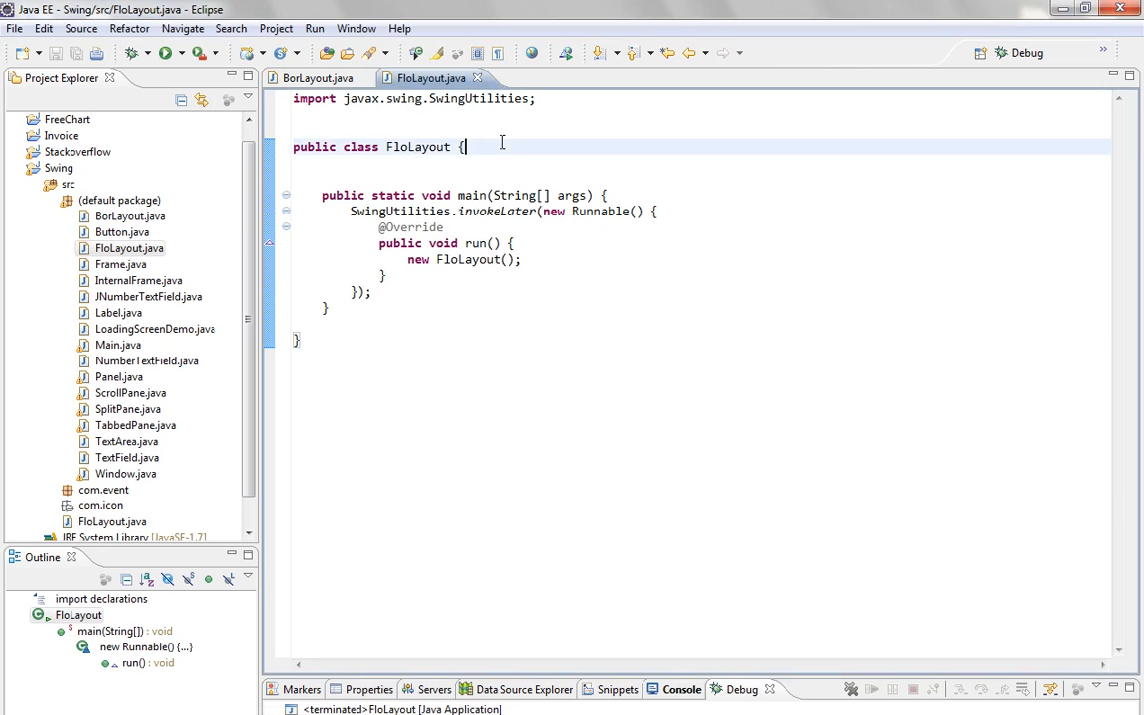
Declare a JFrame field 'frame' titled 'FlowLayout demo'.
key("Return")
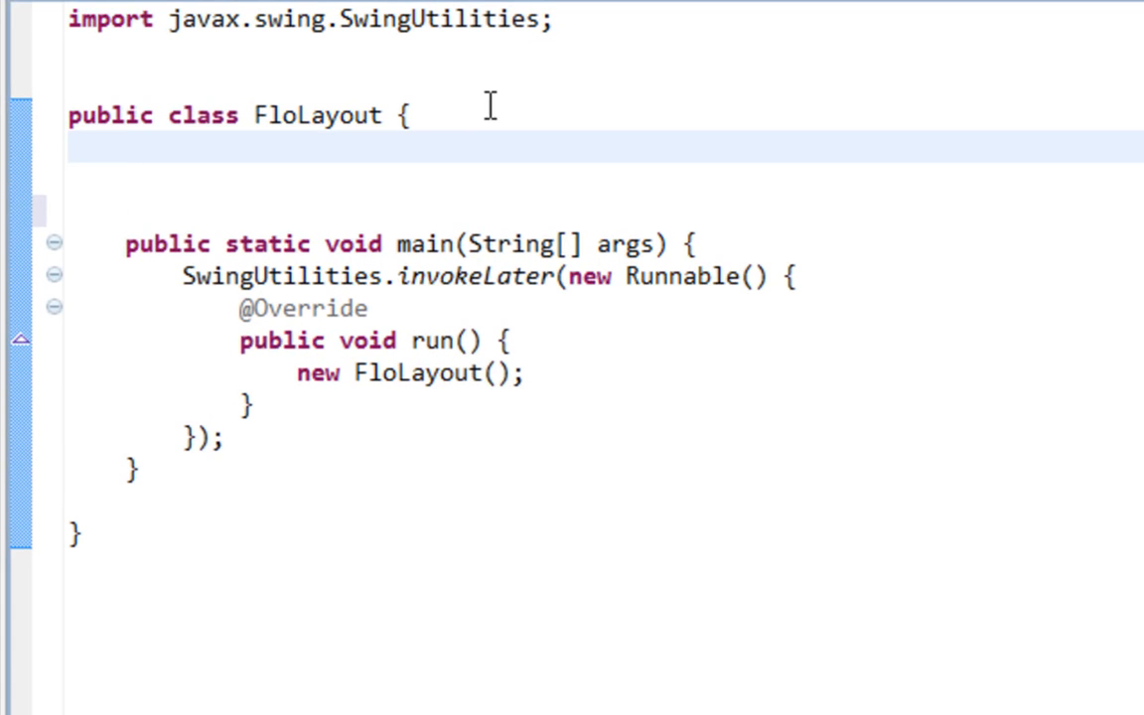
type("JFrame")
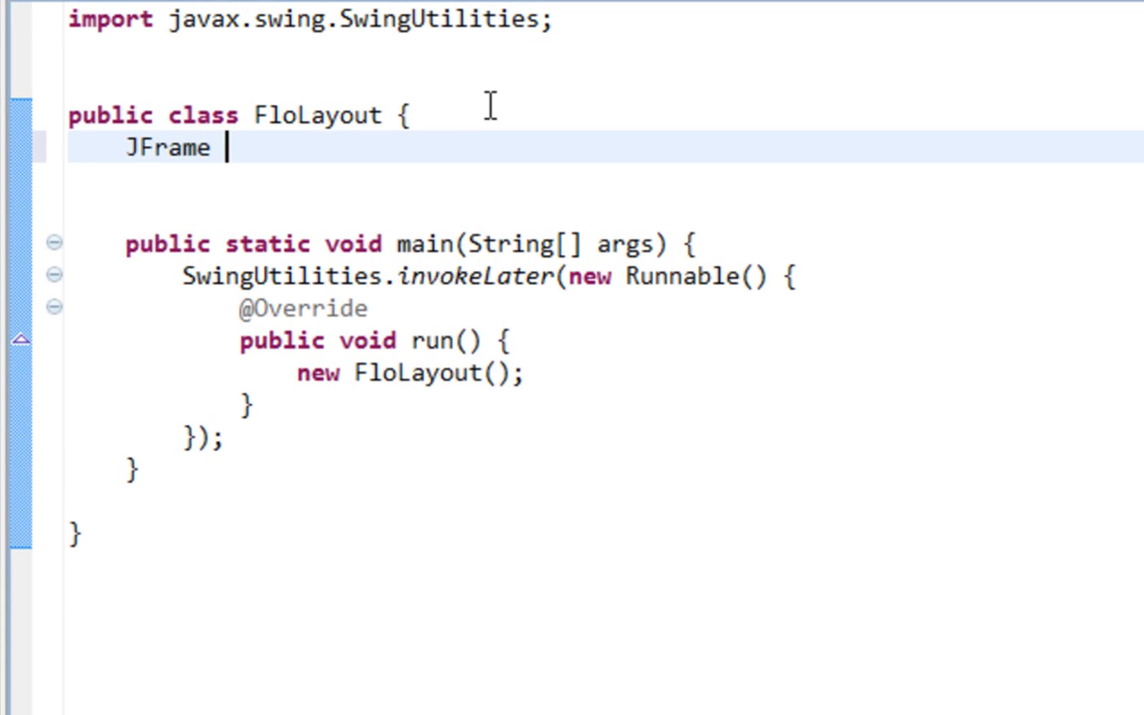
type("frame =")
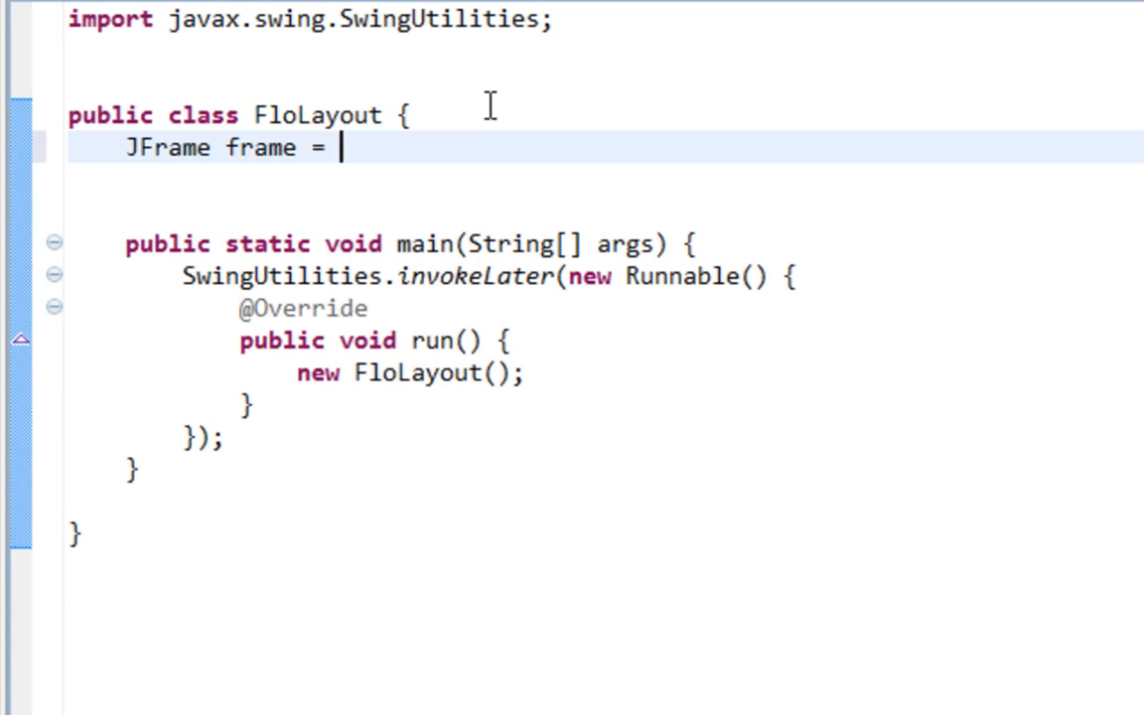
type("new JFrame();")
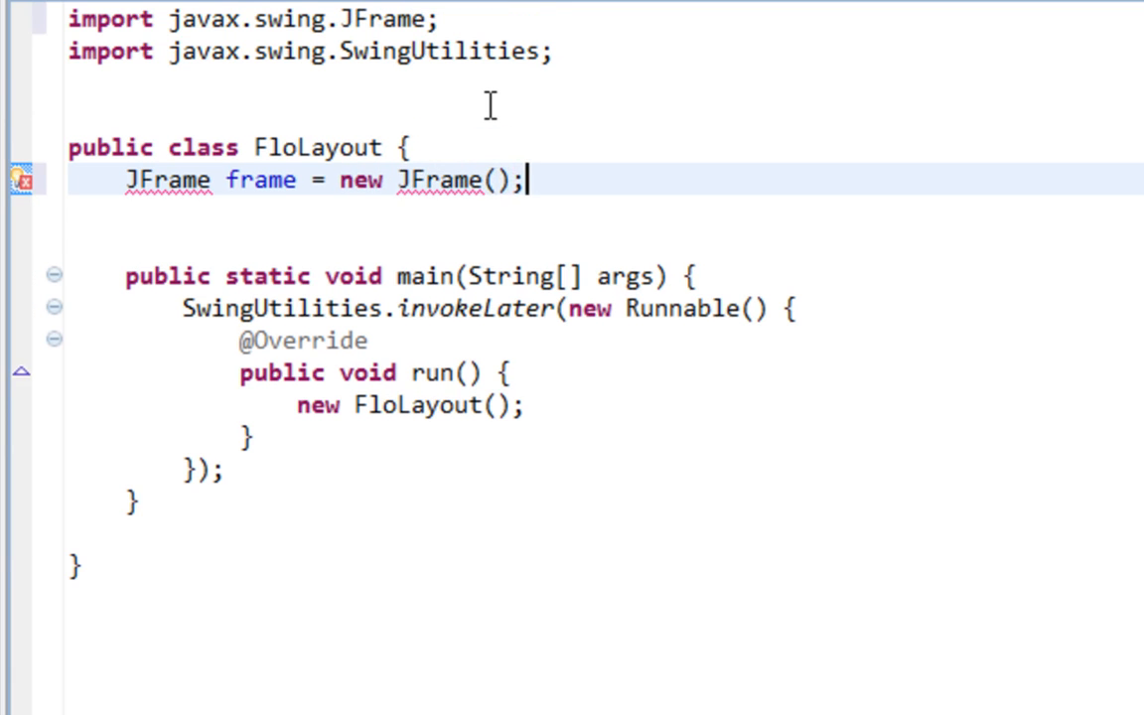
type("\"\"")
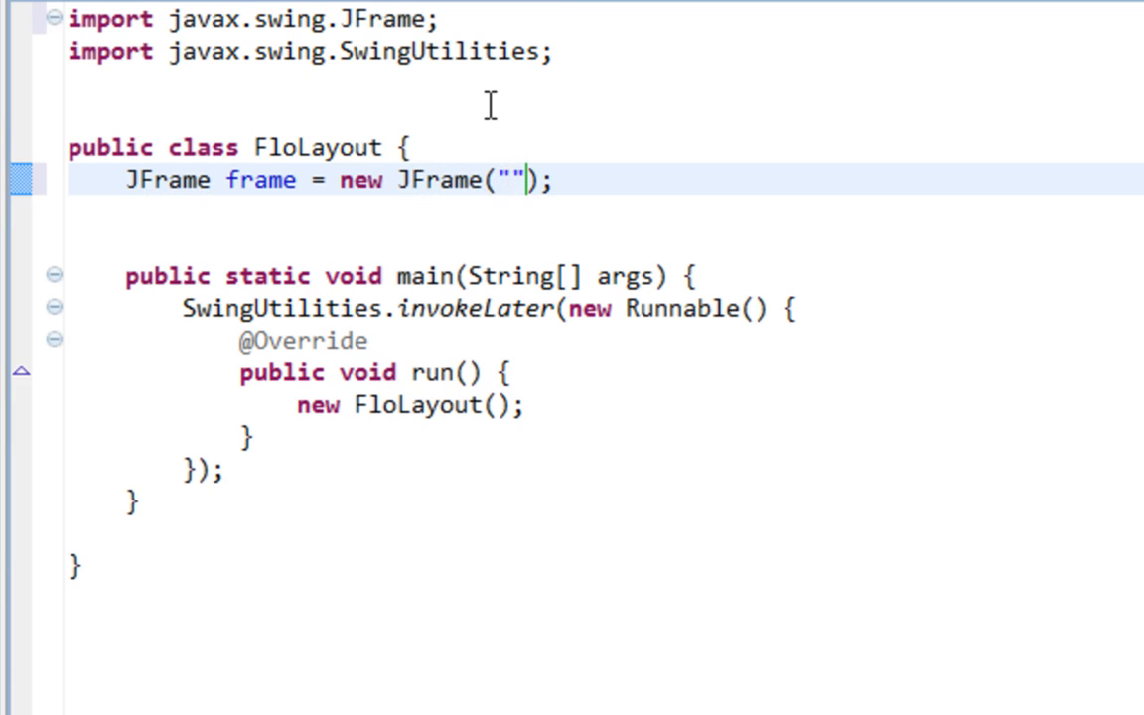
type("FlowL")
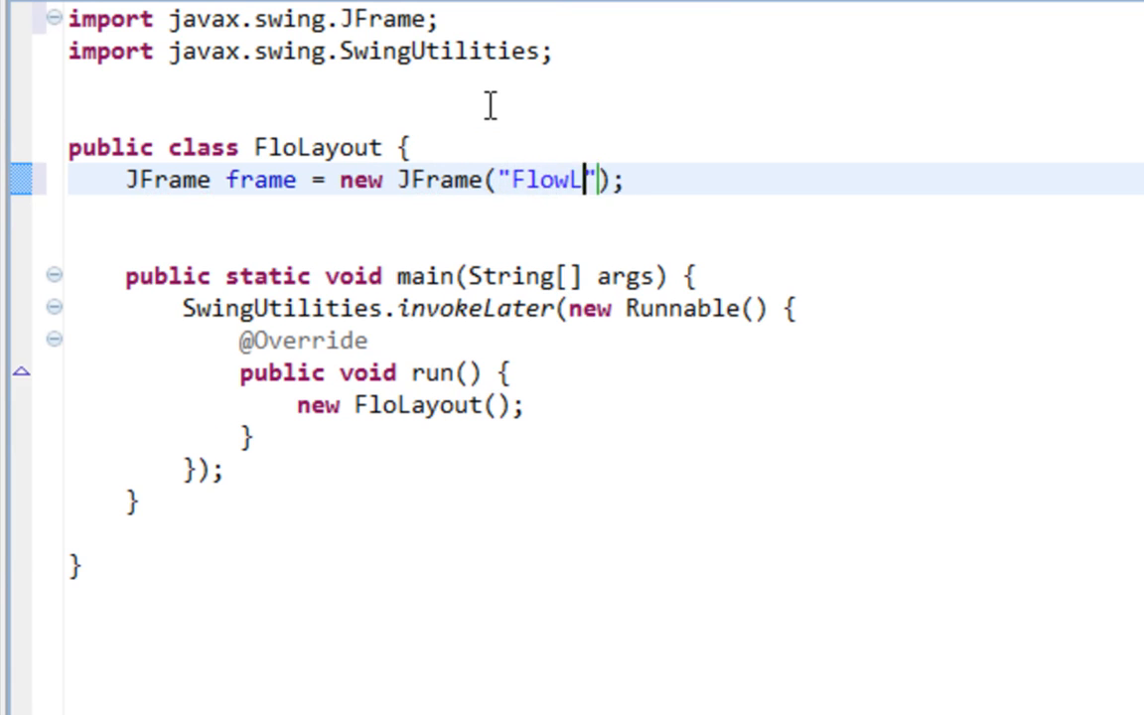
type("ayout demo")
type("J")
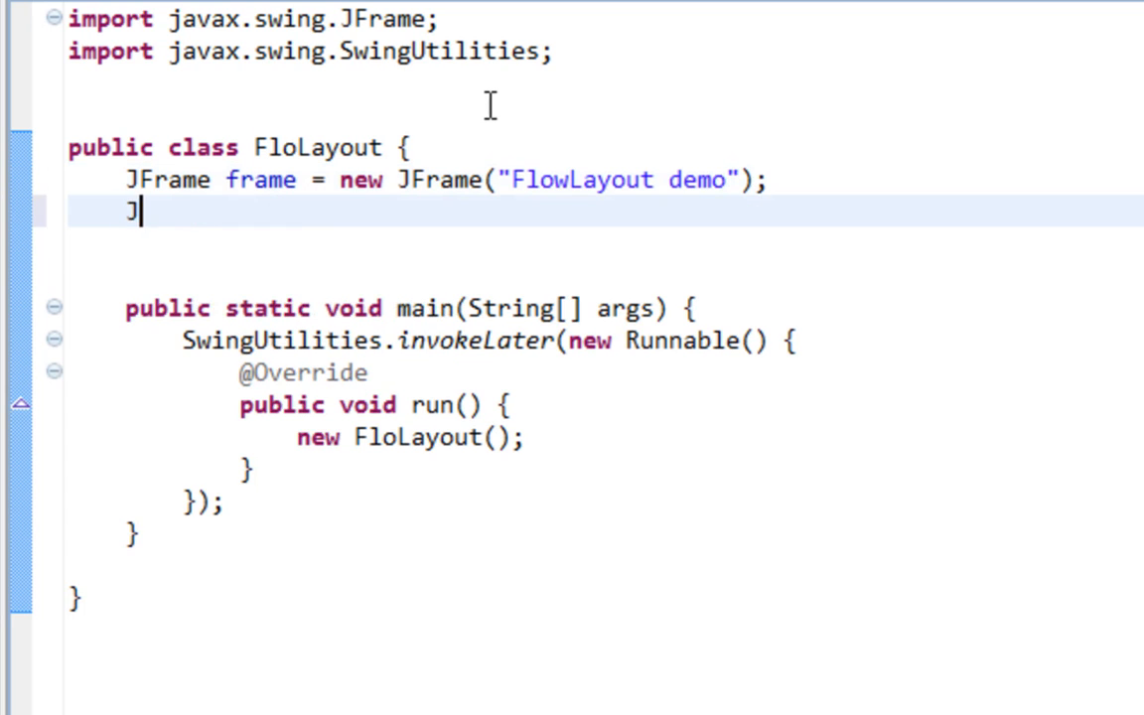
Declare a JPanel field 'panel' initialised with new JPanel().
type("Pane")
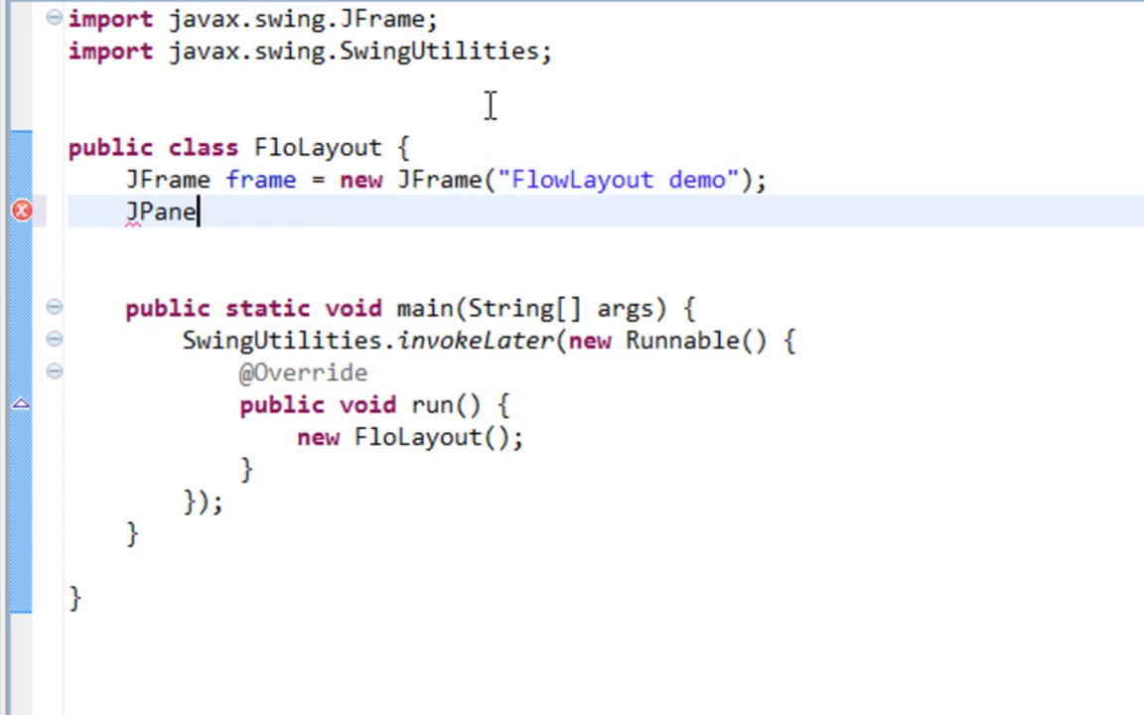
type("l panel")
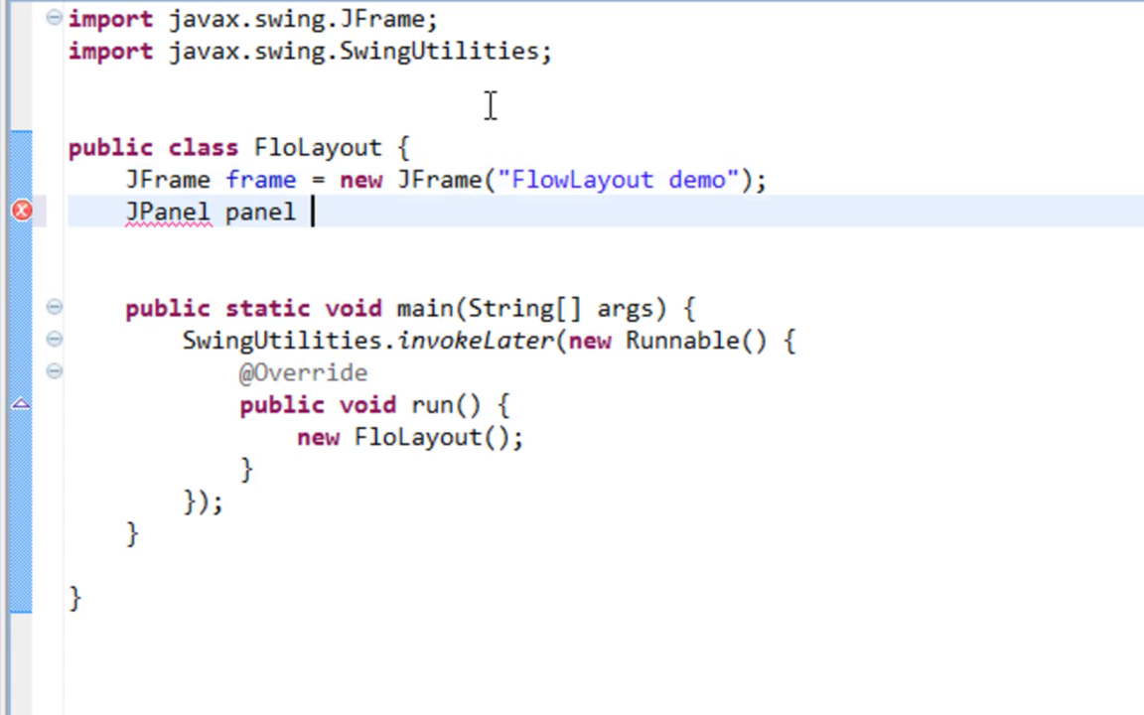
type("= new J")
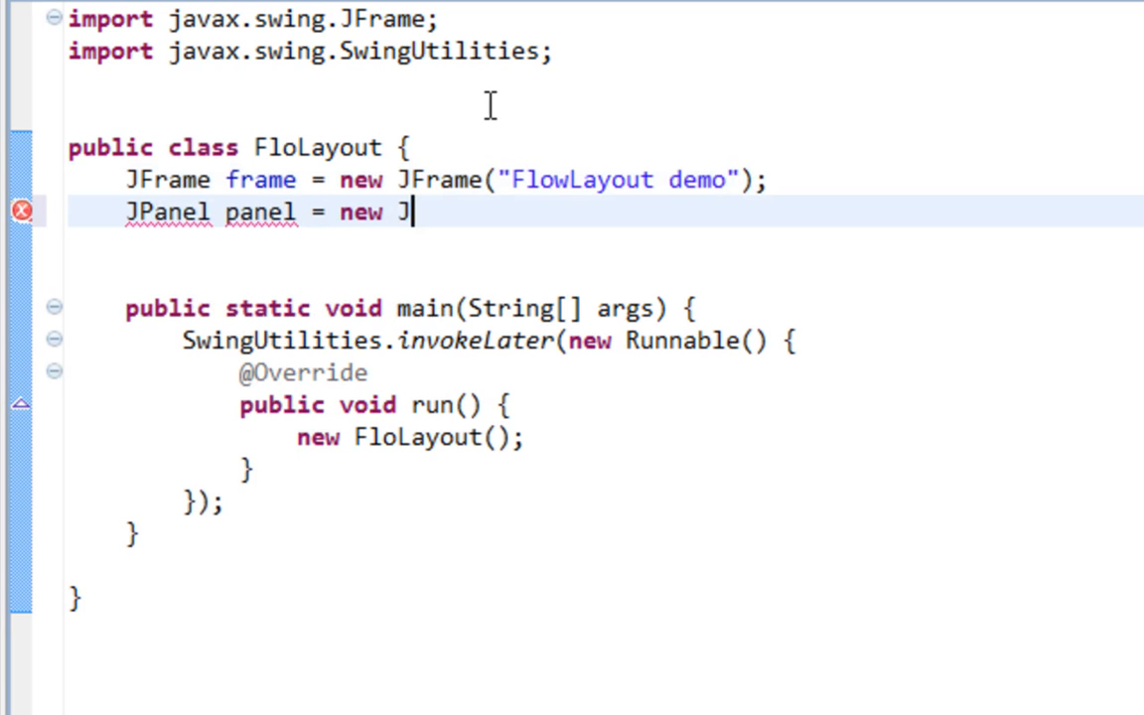
type("Panel();")
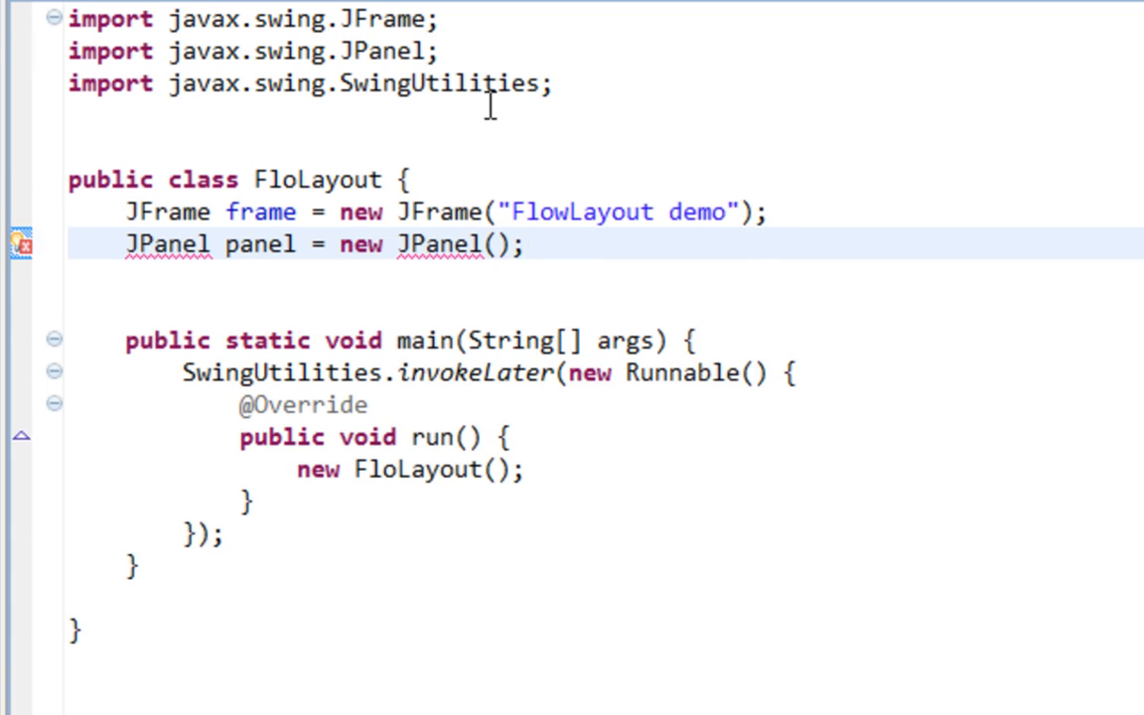
key("enter")
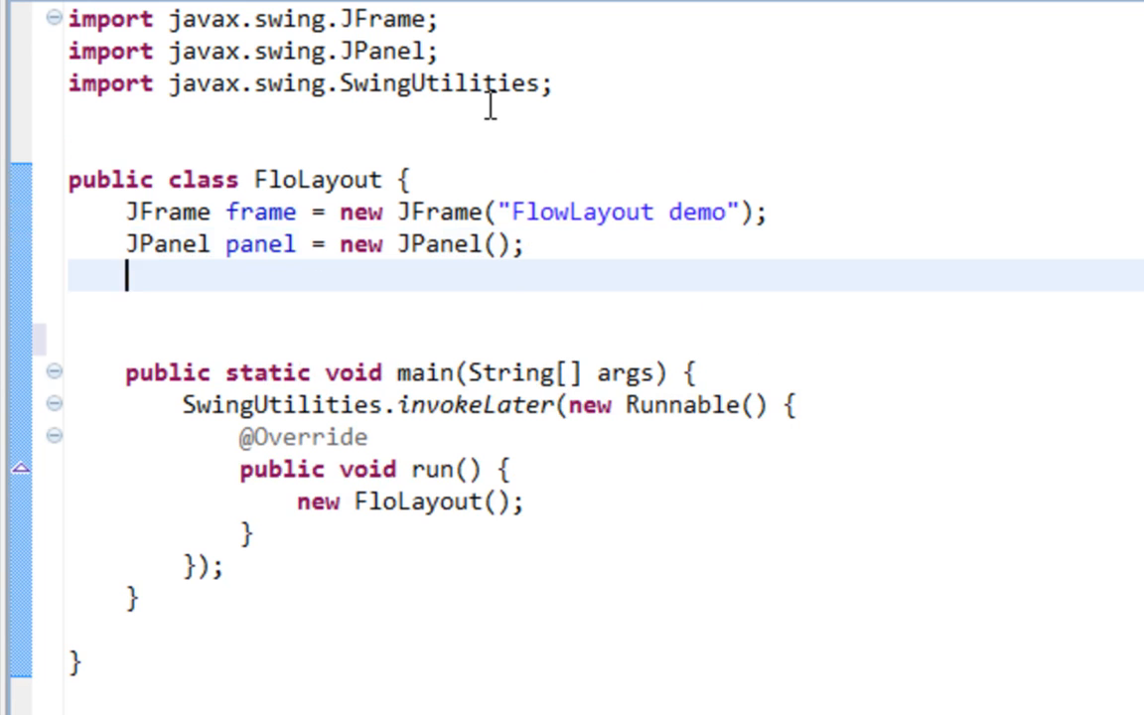
Declare JButton fields btn1 to btn3, each labelled 'First'.
type("JButto")
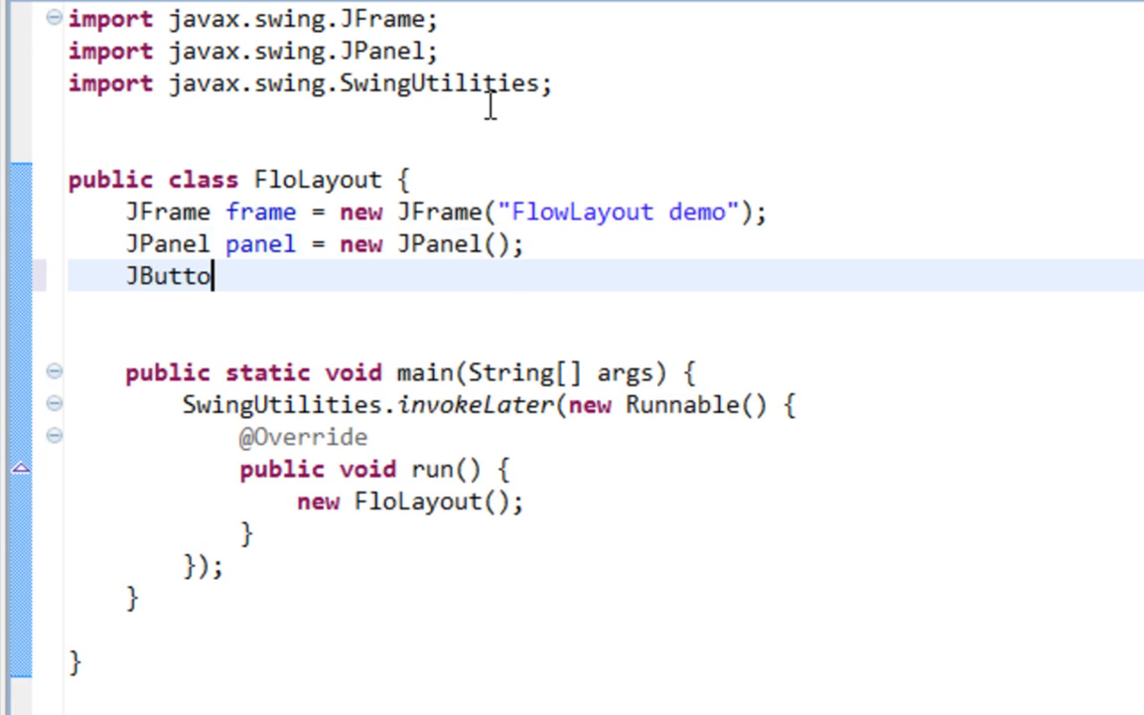
type("n btn1")
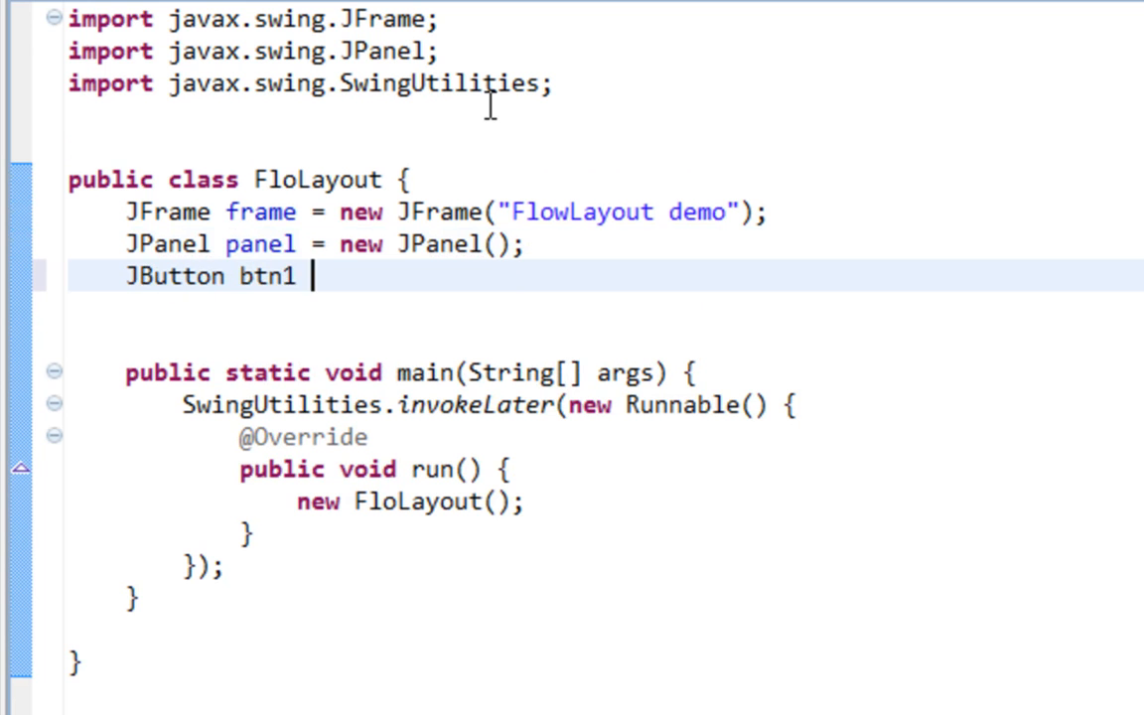
type("= new JB")
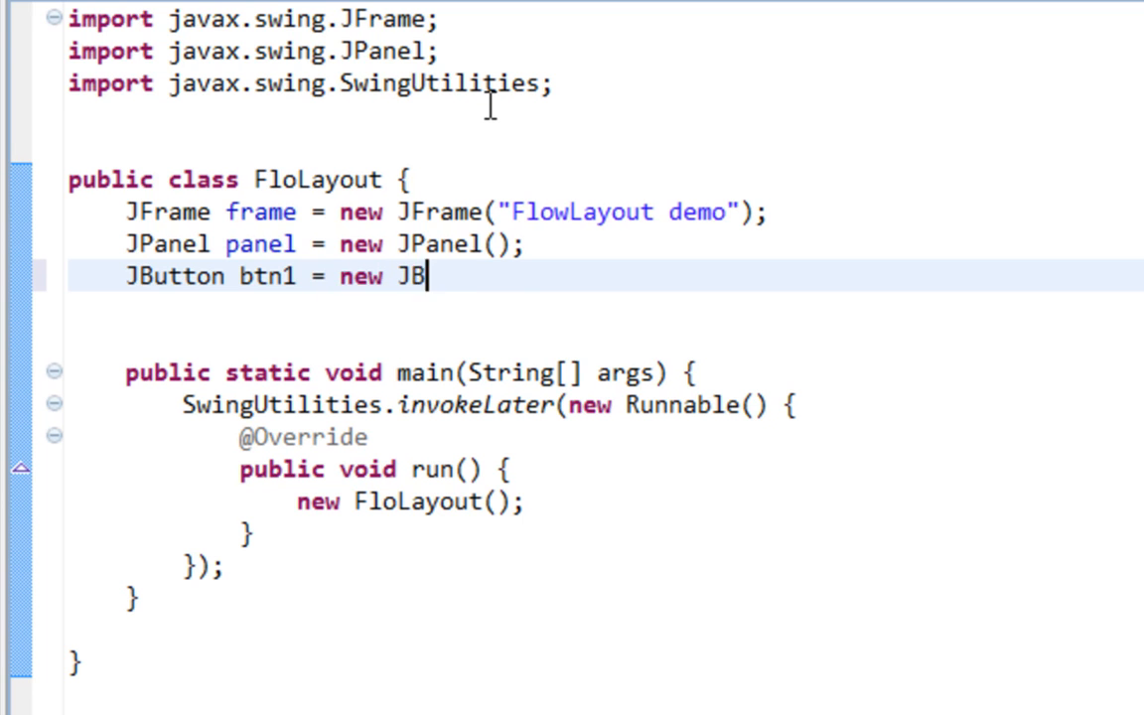
type("utton();")
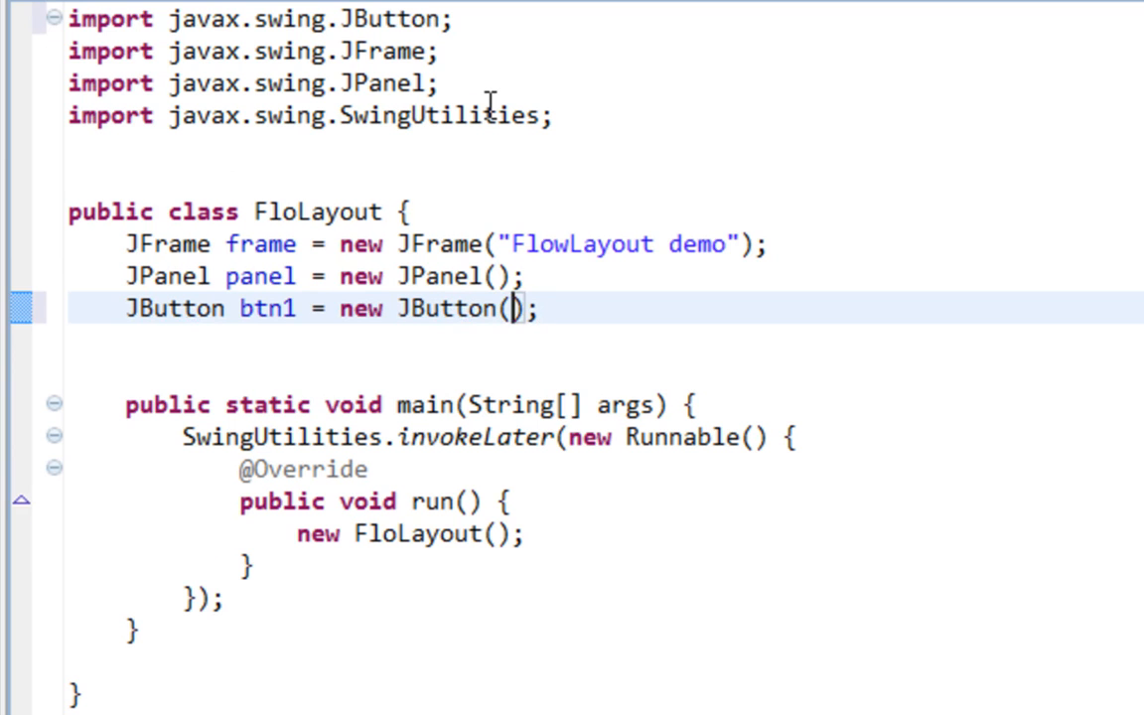
type("\"\"")
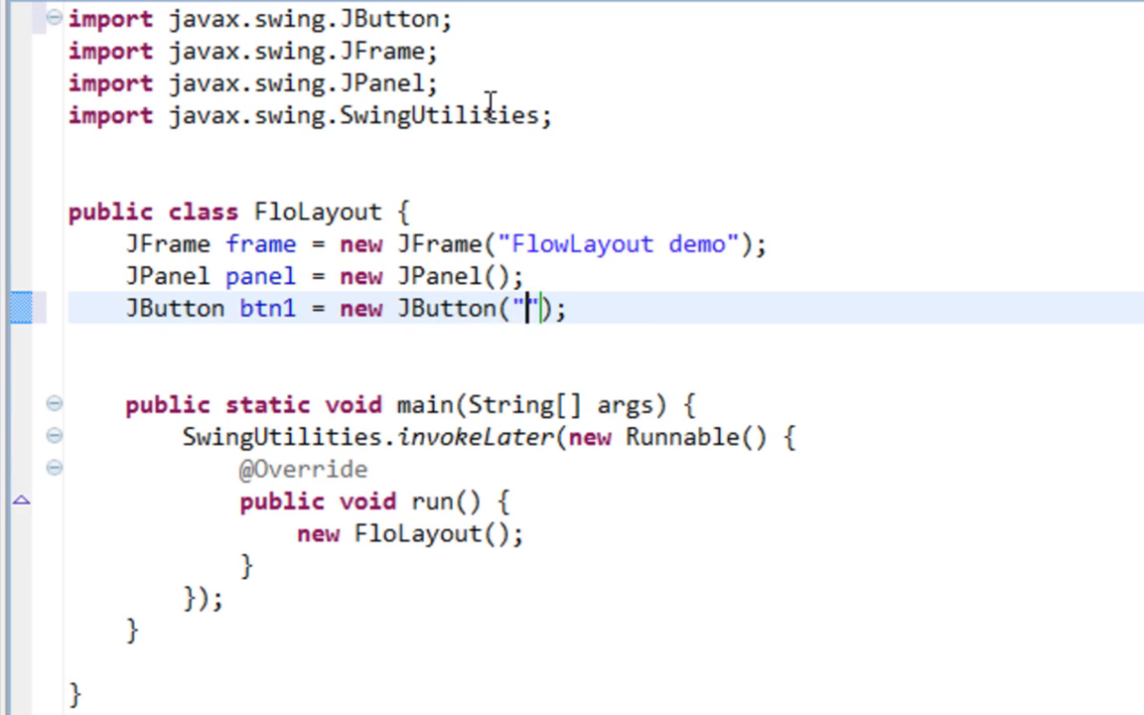
type("First")
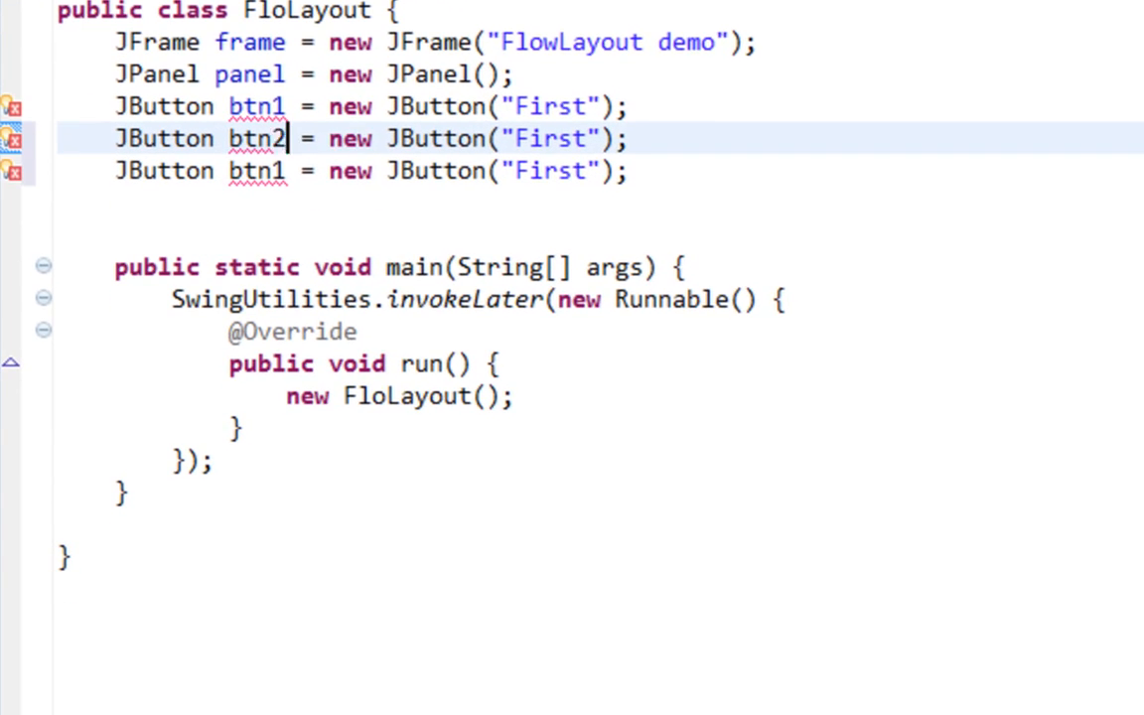
type("3")
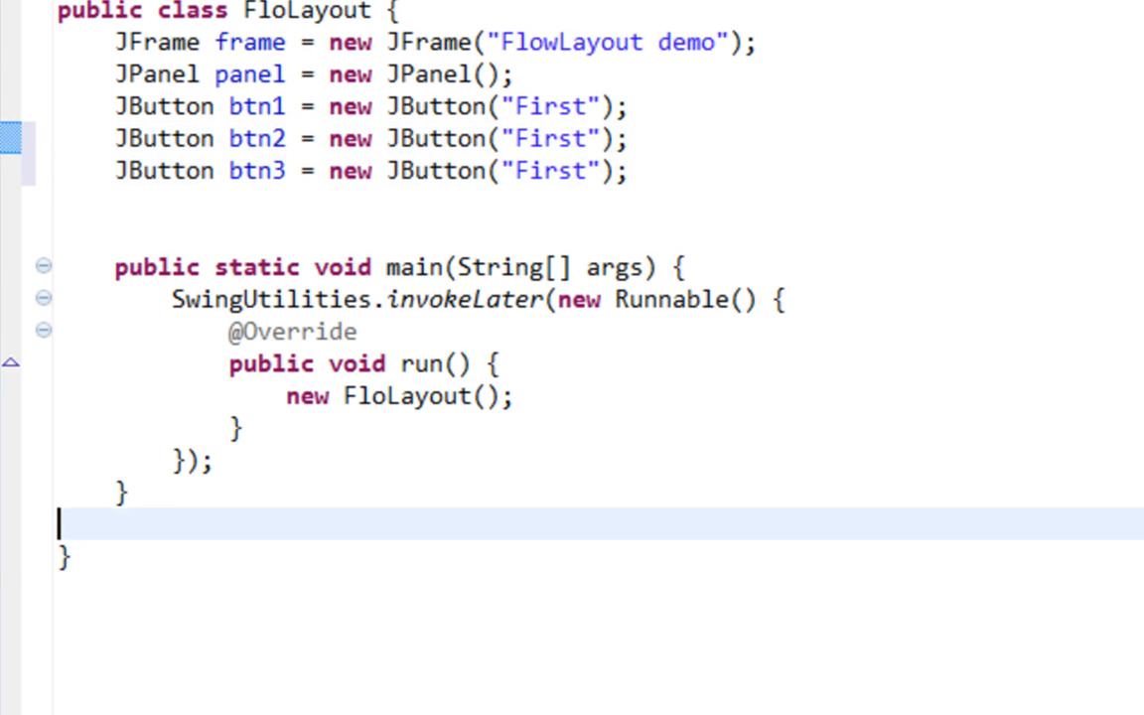
Change btn2's label to 'Second' and btn3's label to 'Third'.
left_click(620, 139)
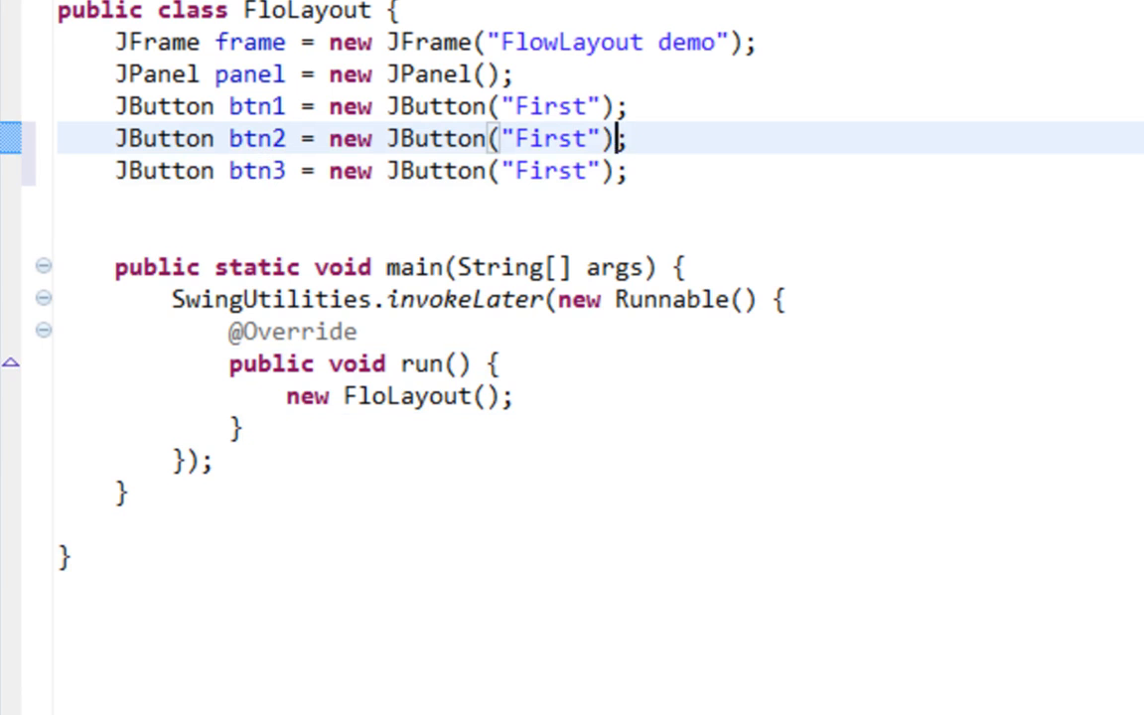
type("Sec")
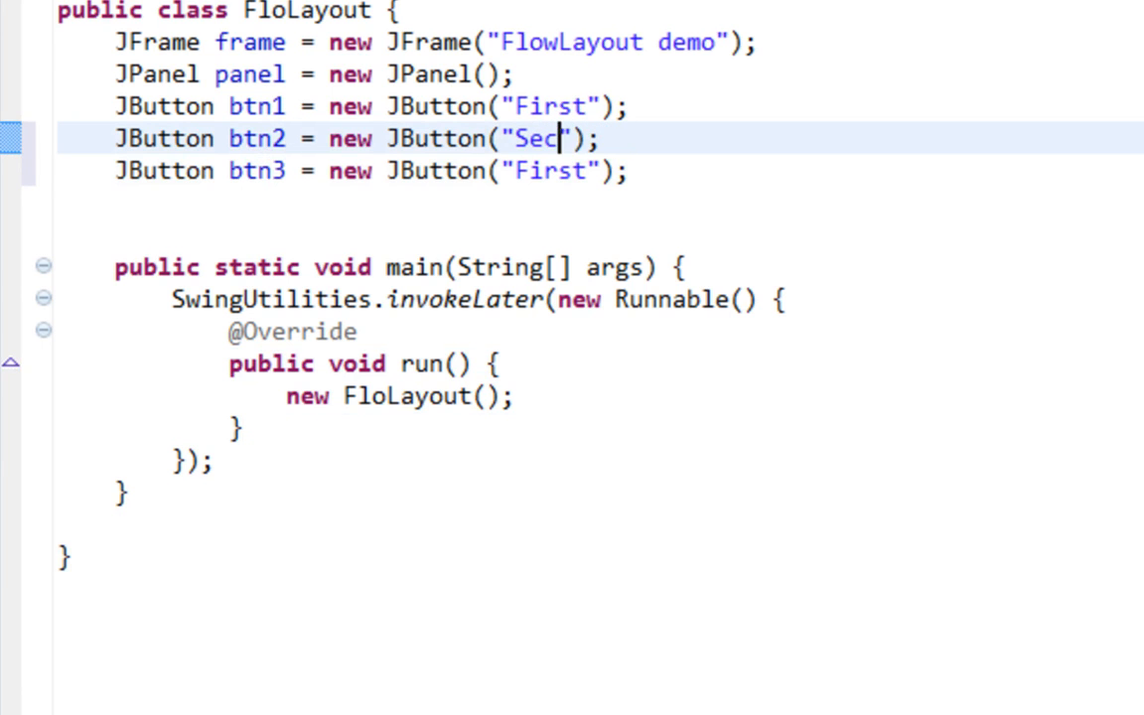
type("ond")
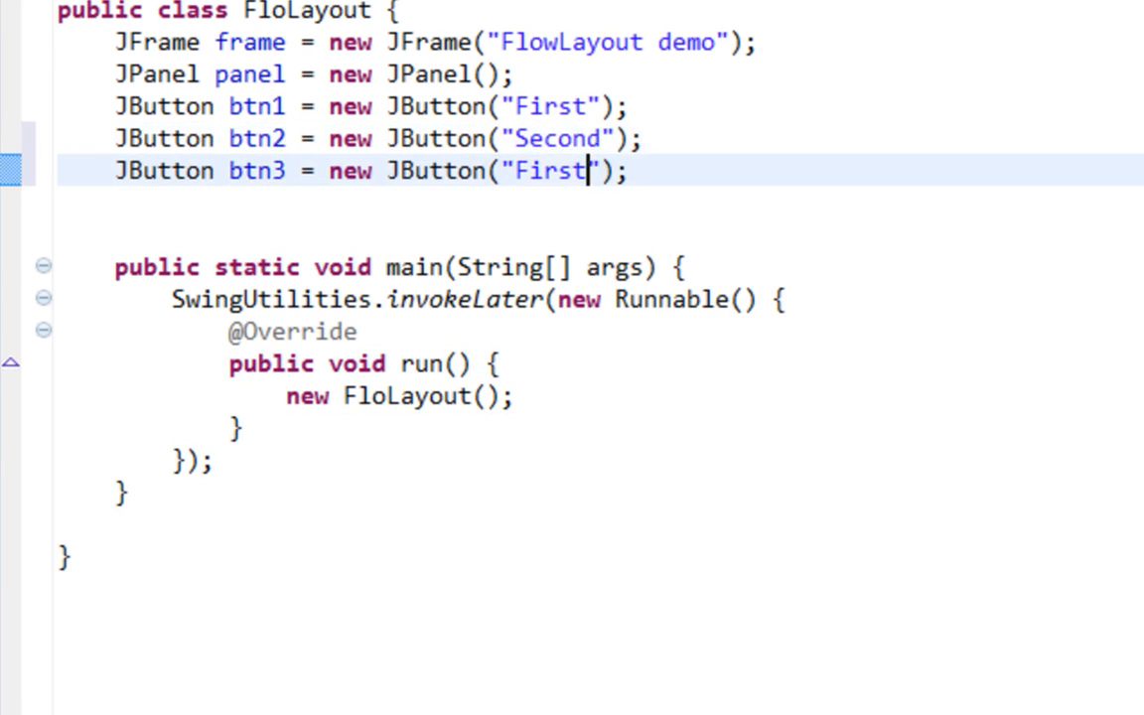
double_click(549, 170)
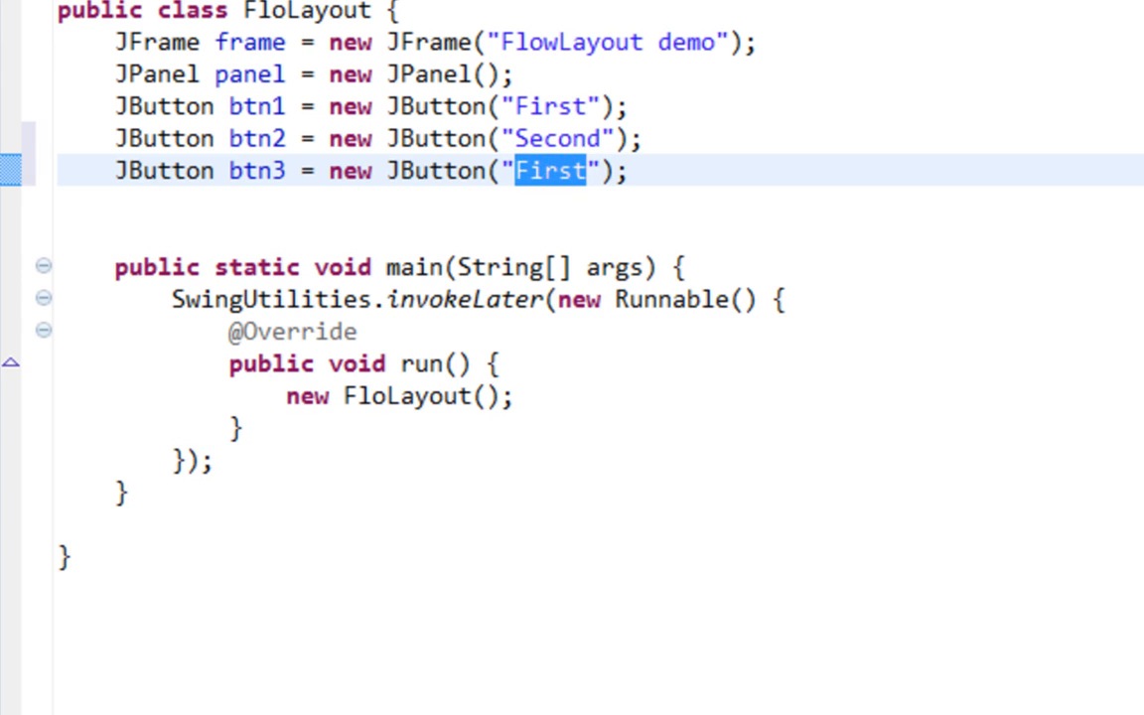
type("Third")
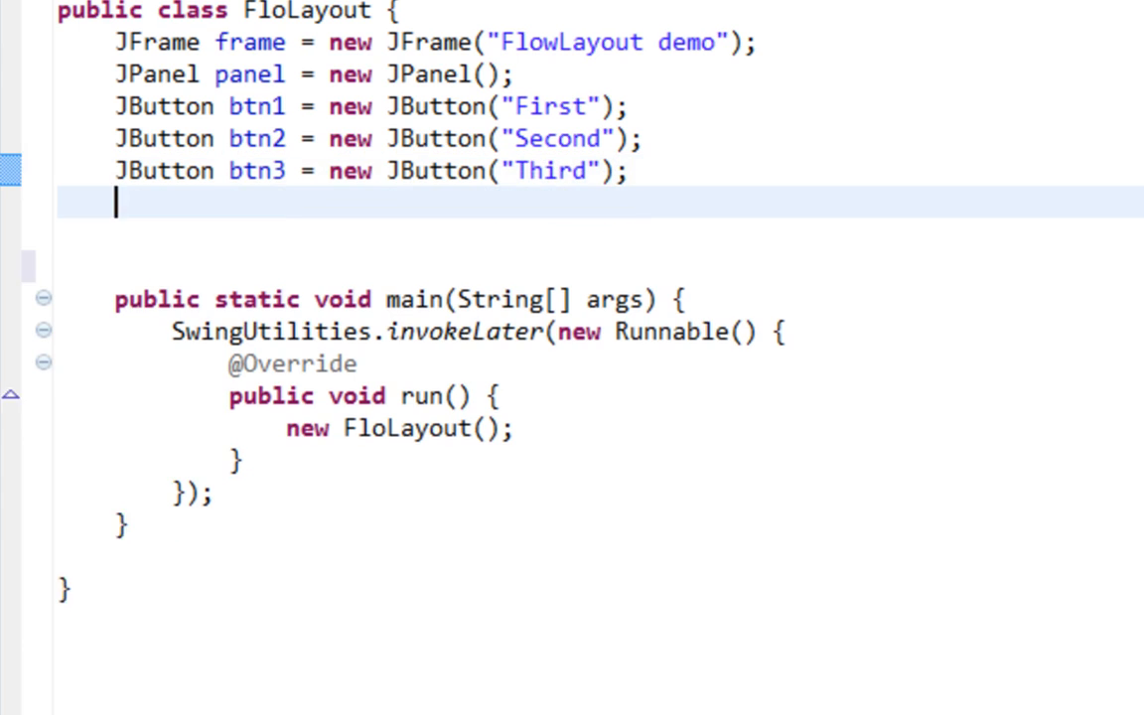
Start the FloLayout constructor with panel.setLayout(new FlowLayout()).
type("FloLayout() {")
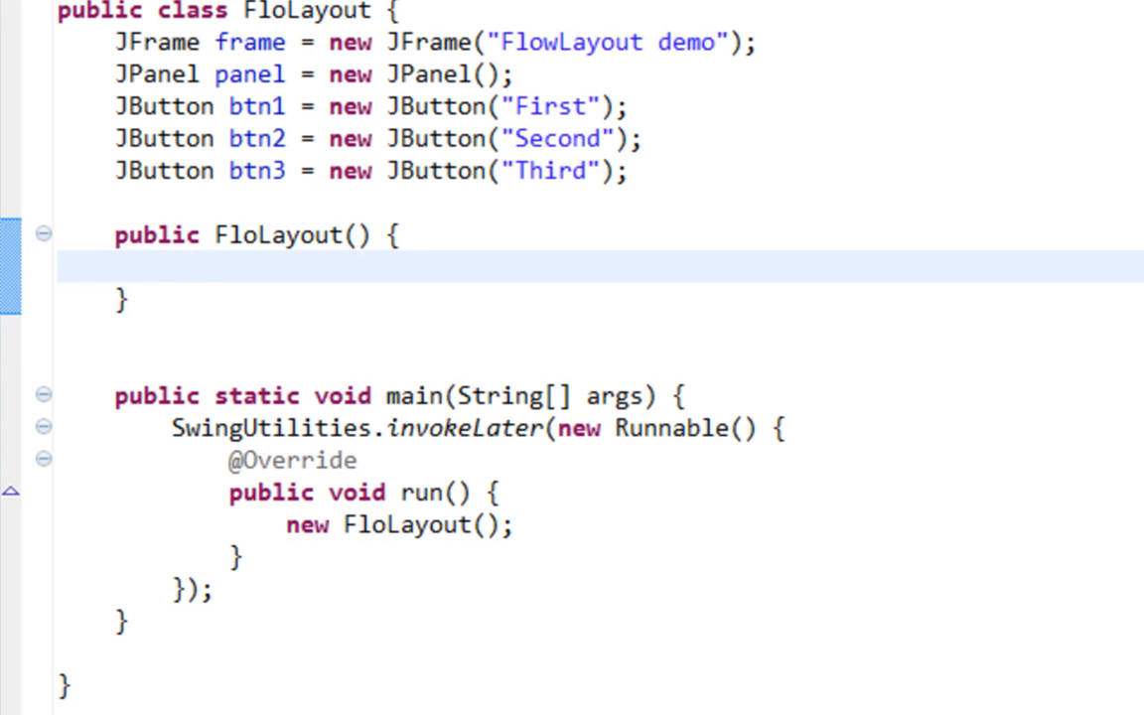
type("panel.")
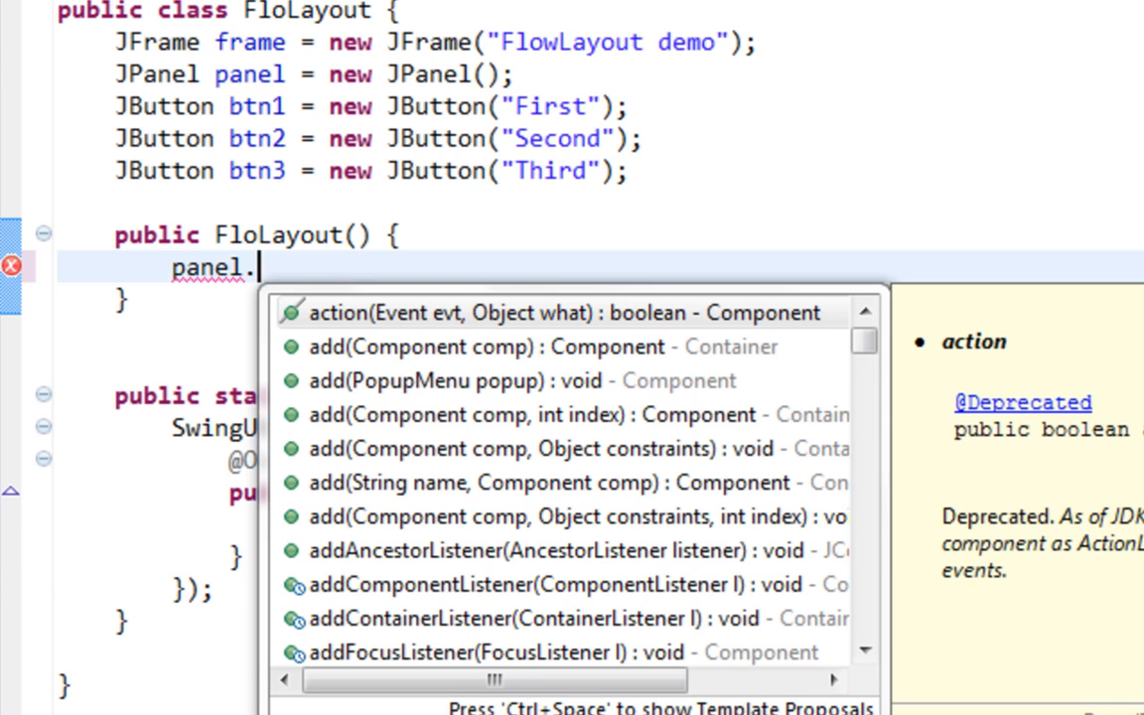
type("setLa")
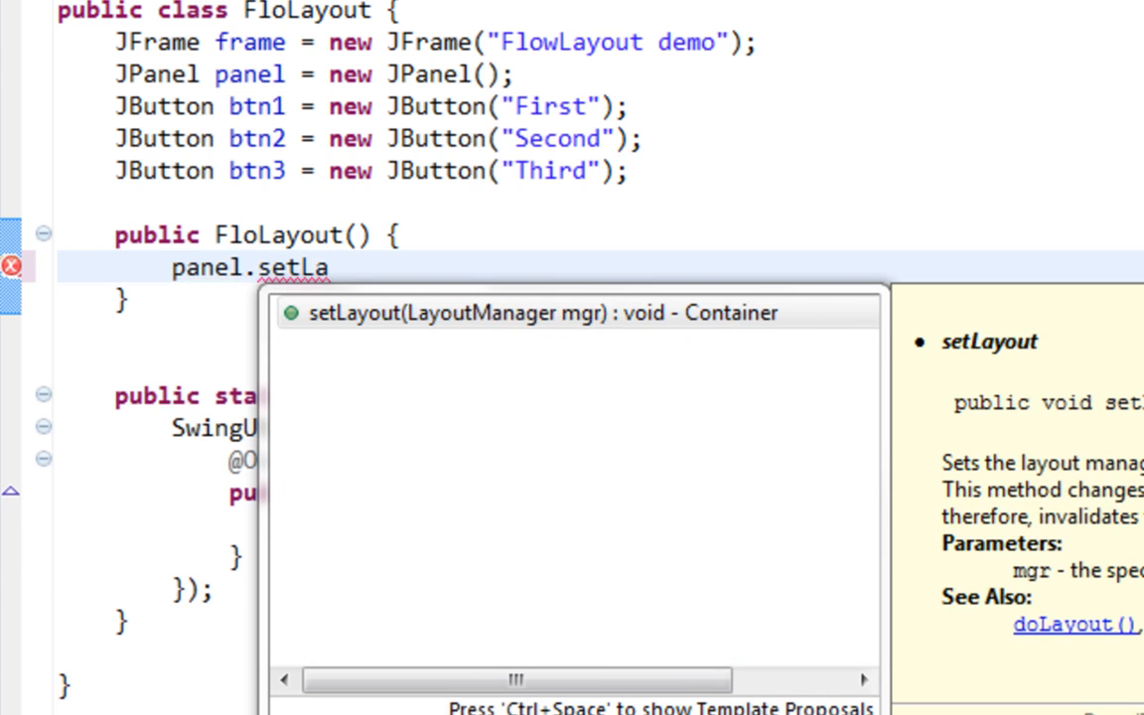
left_click(544, 313)
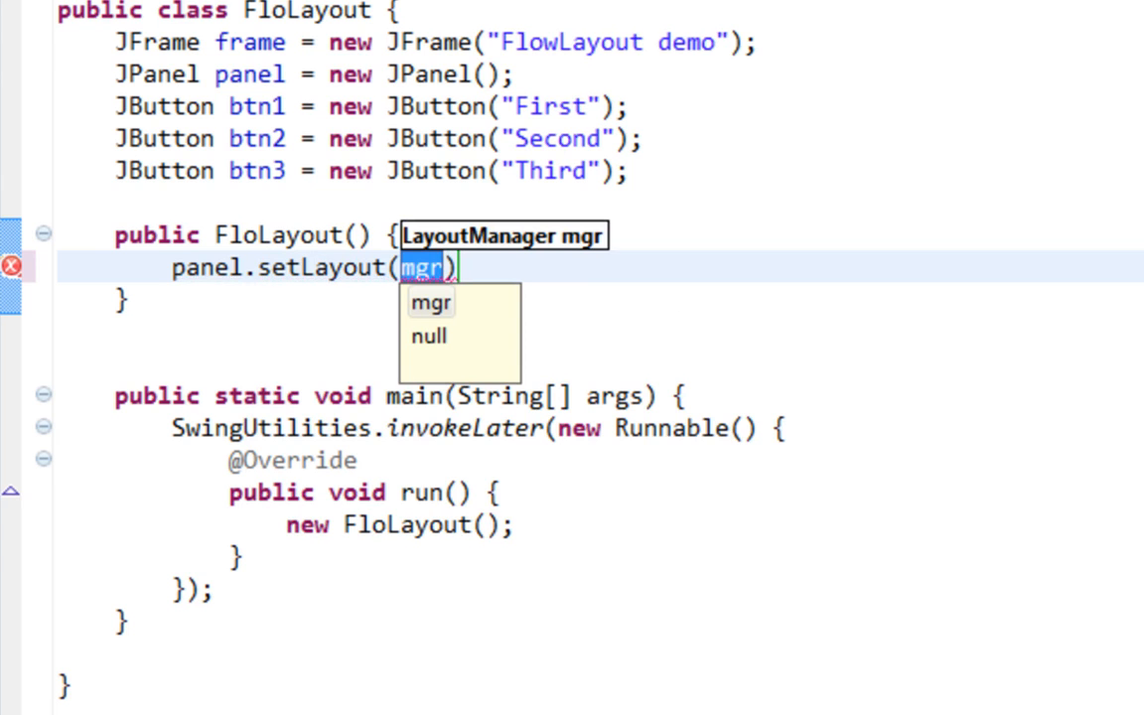
type("new Flow")
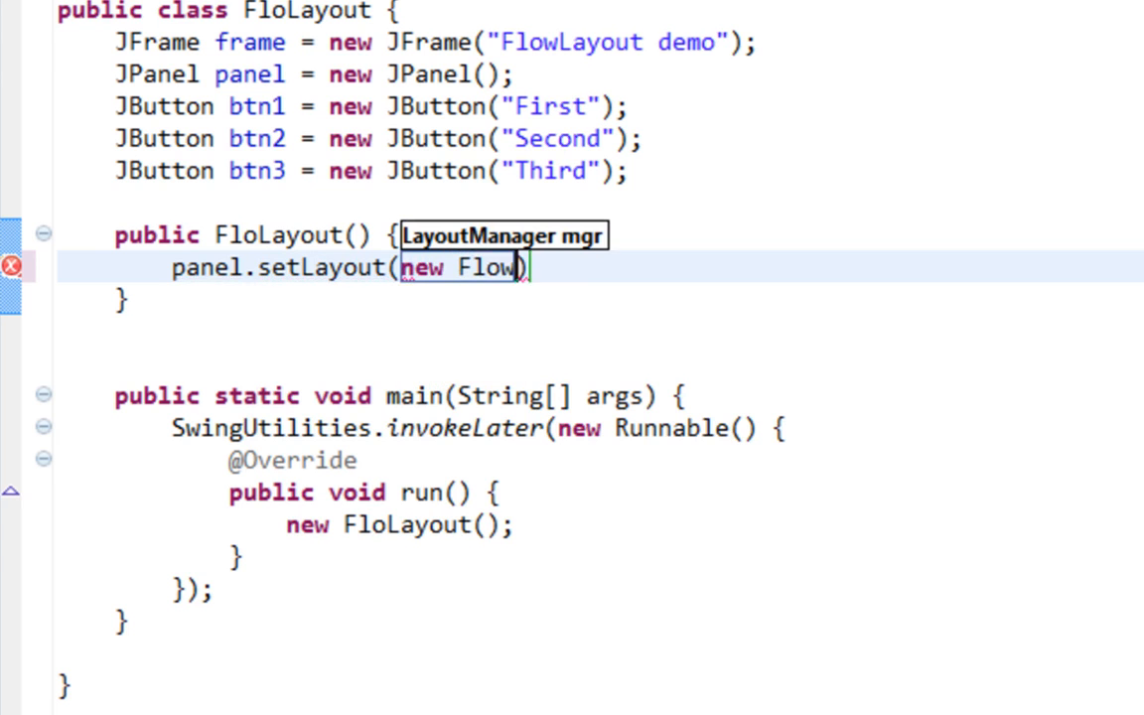
type("Layout()")
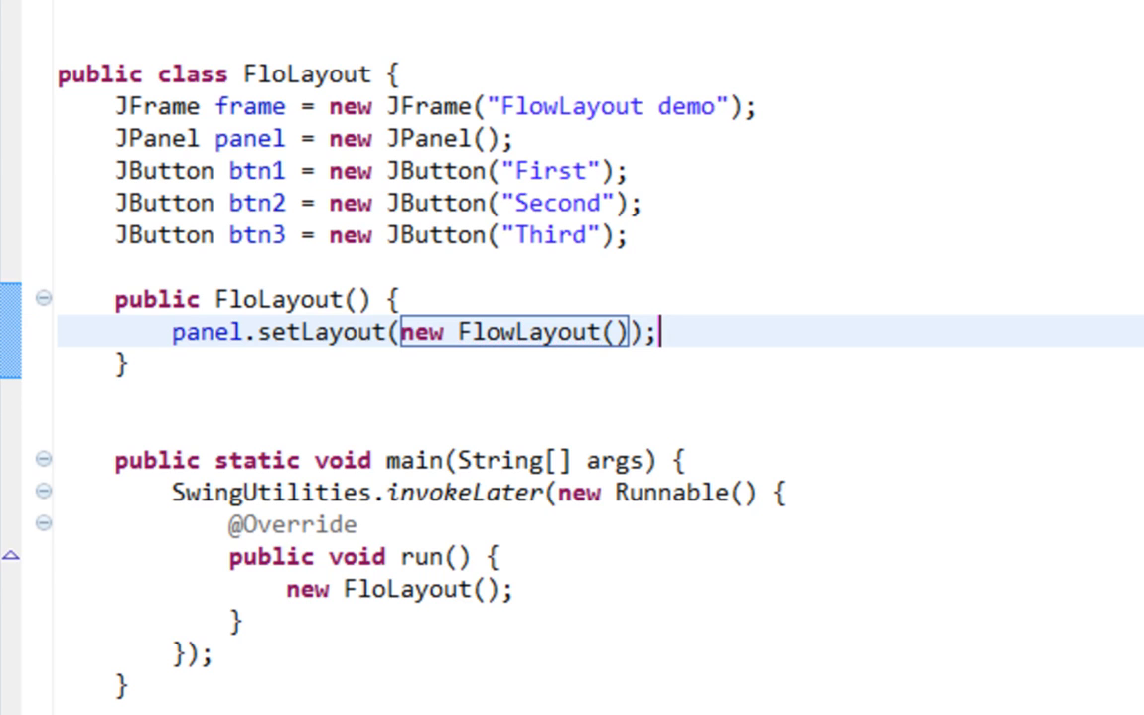
Add btn1, btn2 and btn3 to the panel with panel.add calls.
key("Return")
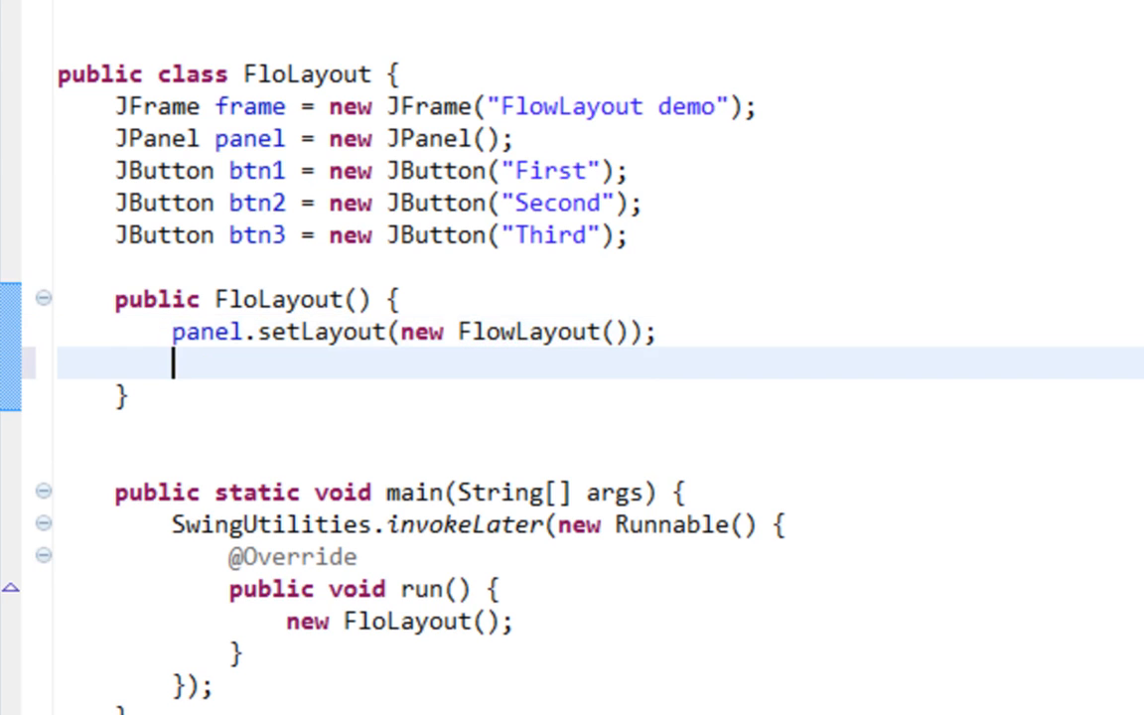
type("panel.add(btn1);")
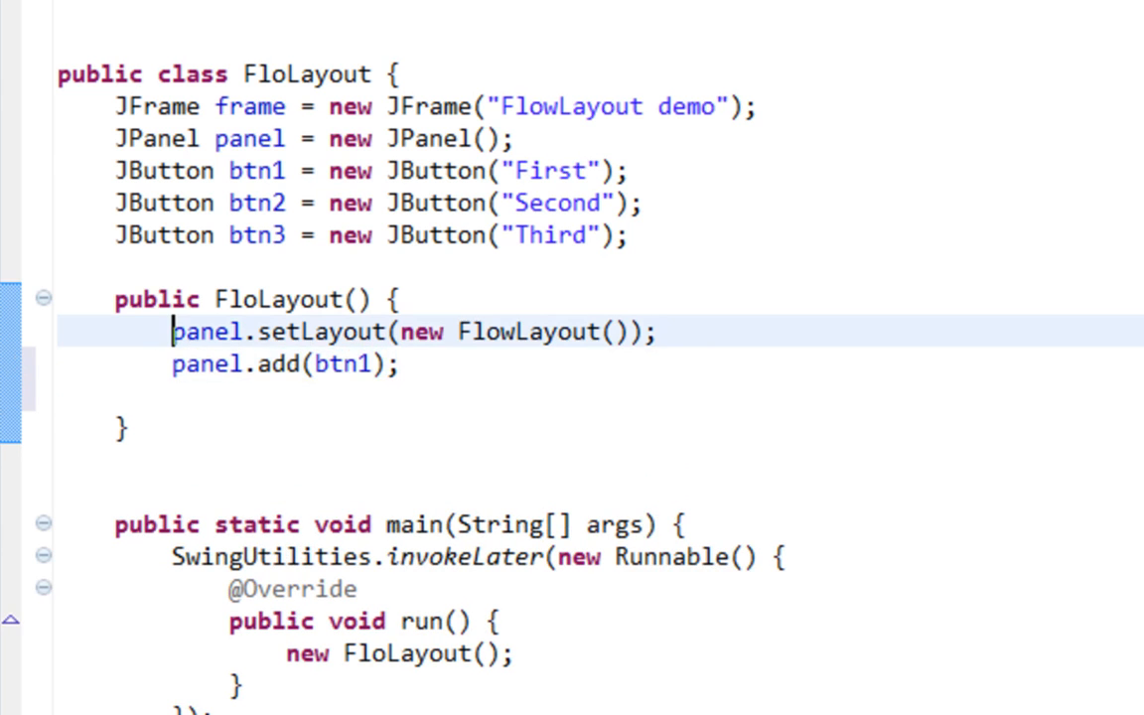
type("panel.add(btn1);")
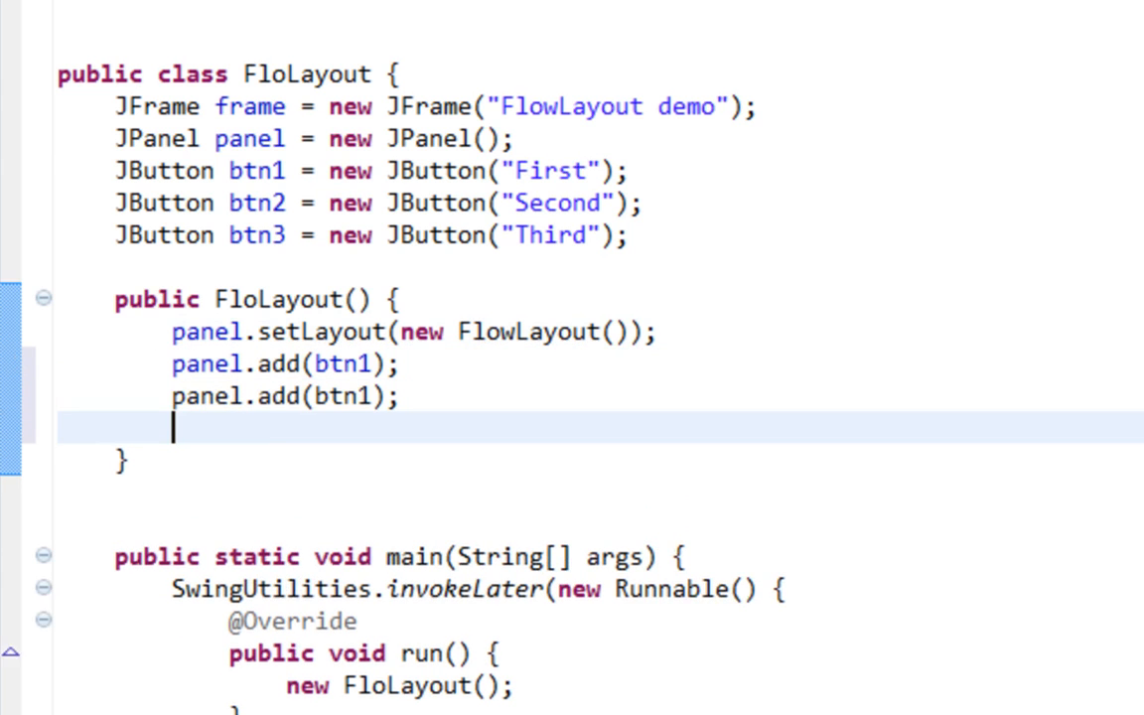
type("panel.add(btn1);")
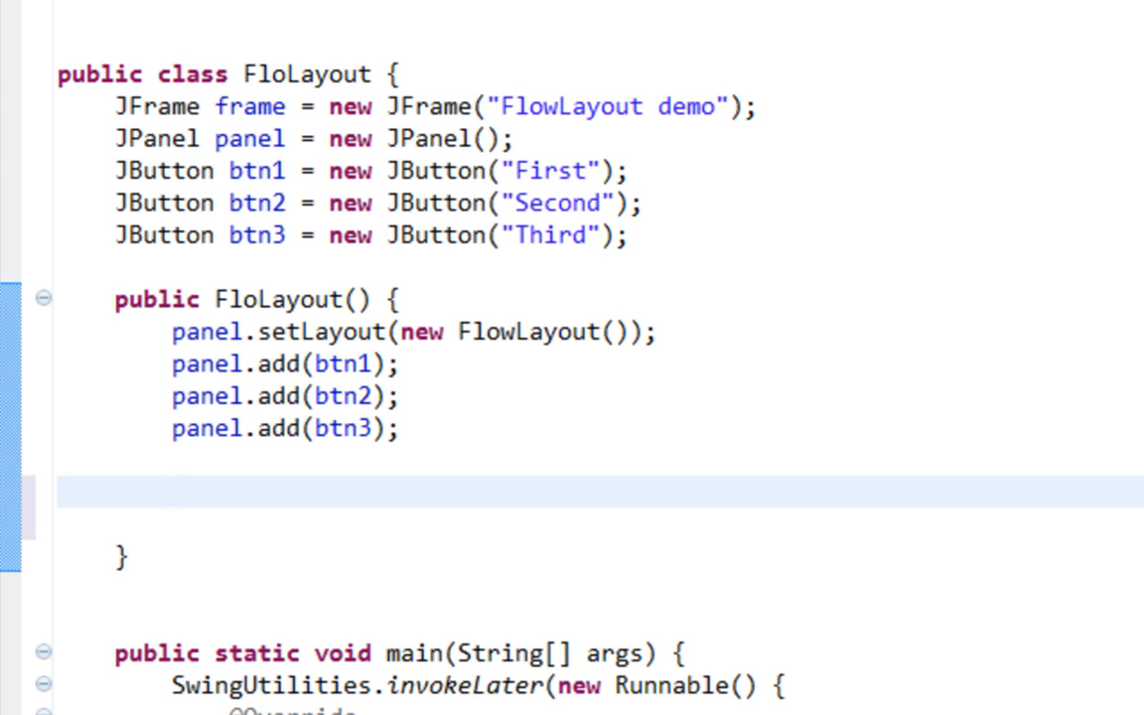
Add frame.add(panel), DISPOSE_ON_CLOSE, frame.pack() and frame.setVisible(true) to the constructor.
type("frame")
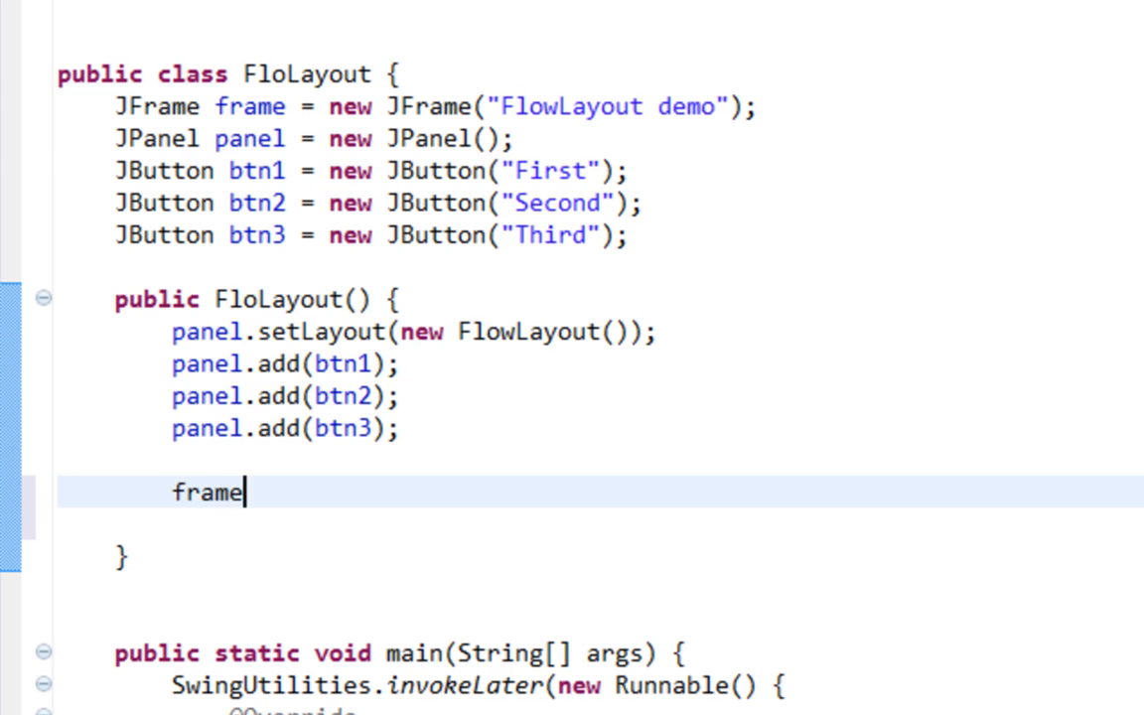
type(".add(panel);")
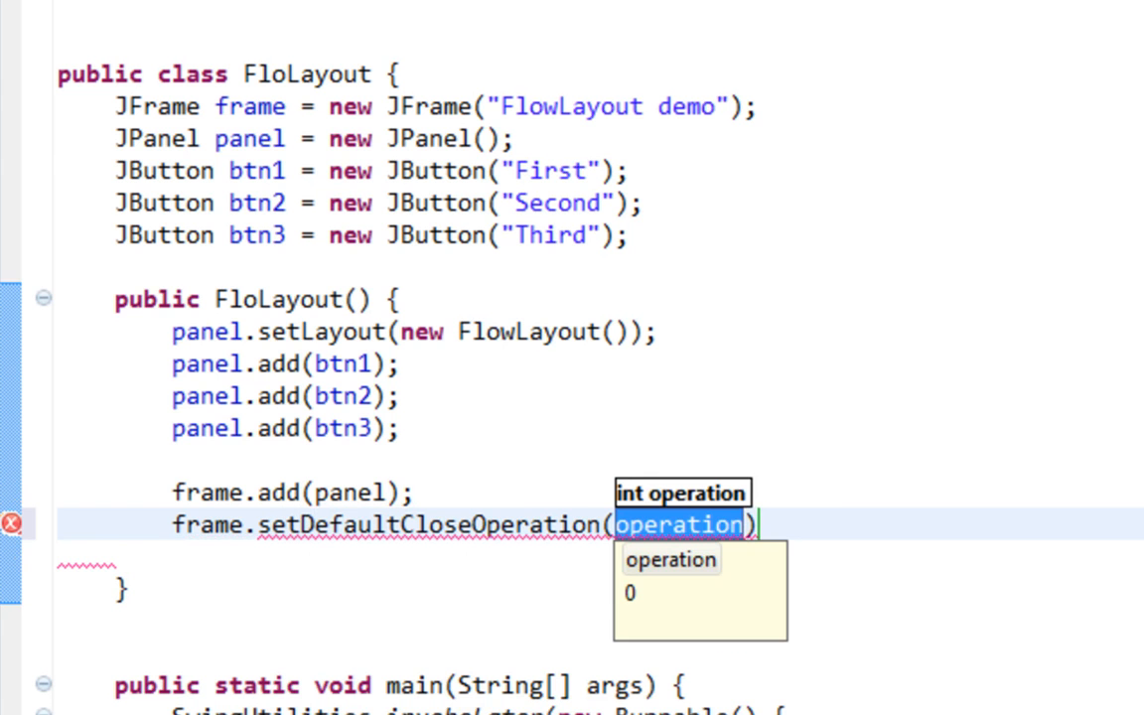
type("JFrame.DISPOSE_ON_CLOSE")
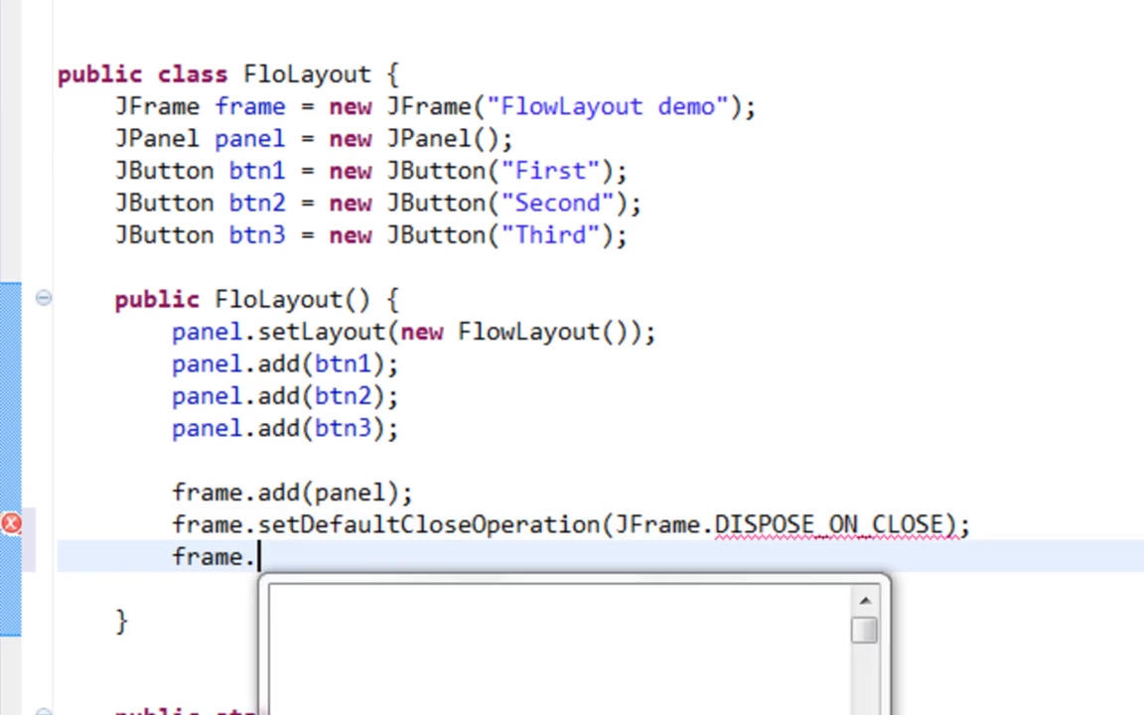
type("pack();")
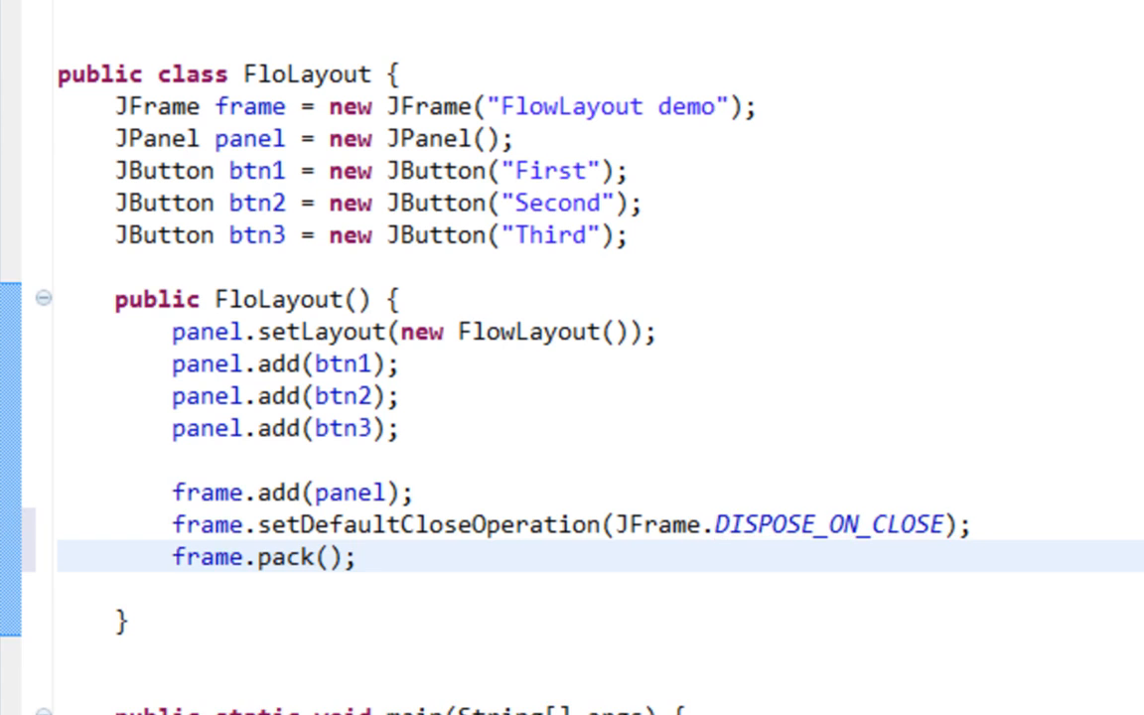
type("frame.set")
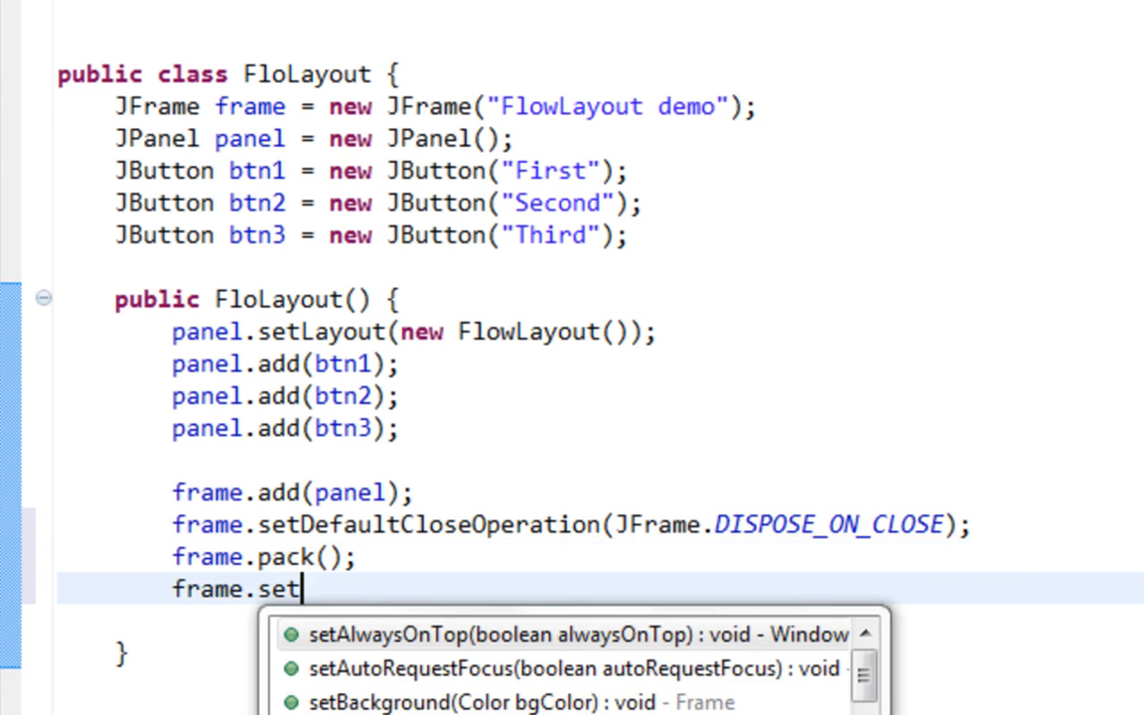
type("Visible(true)")
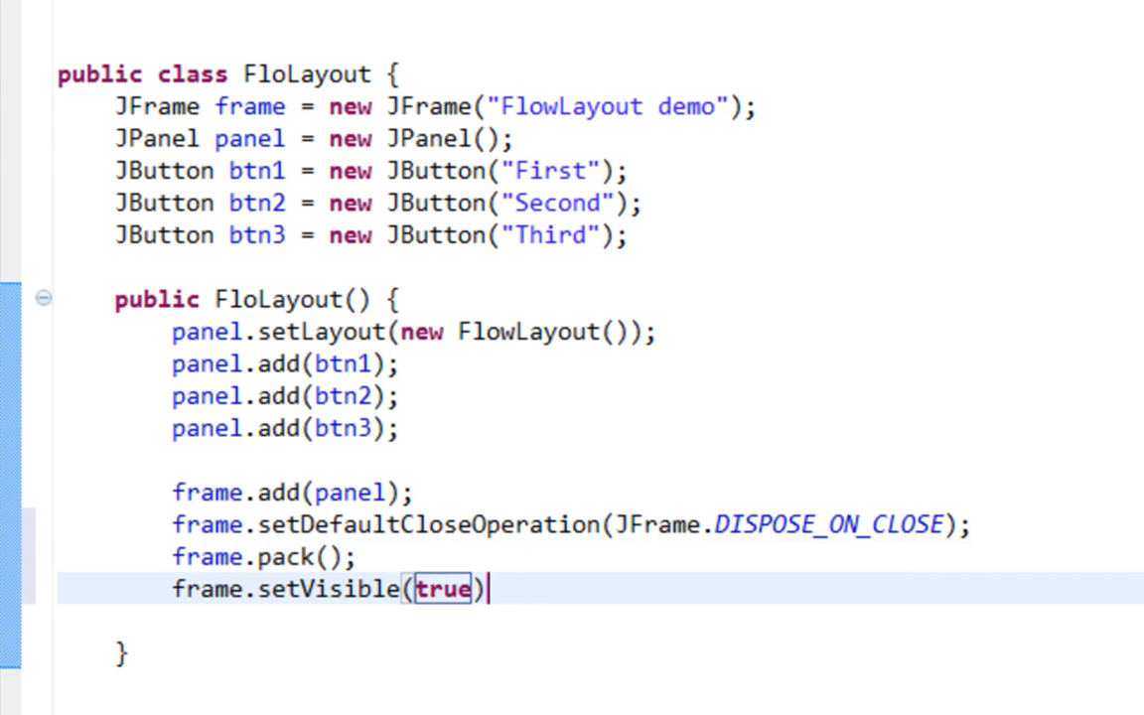
type(";")
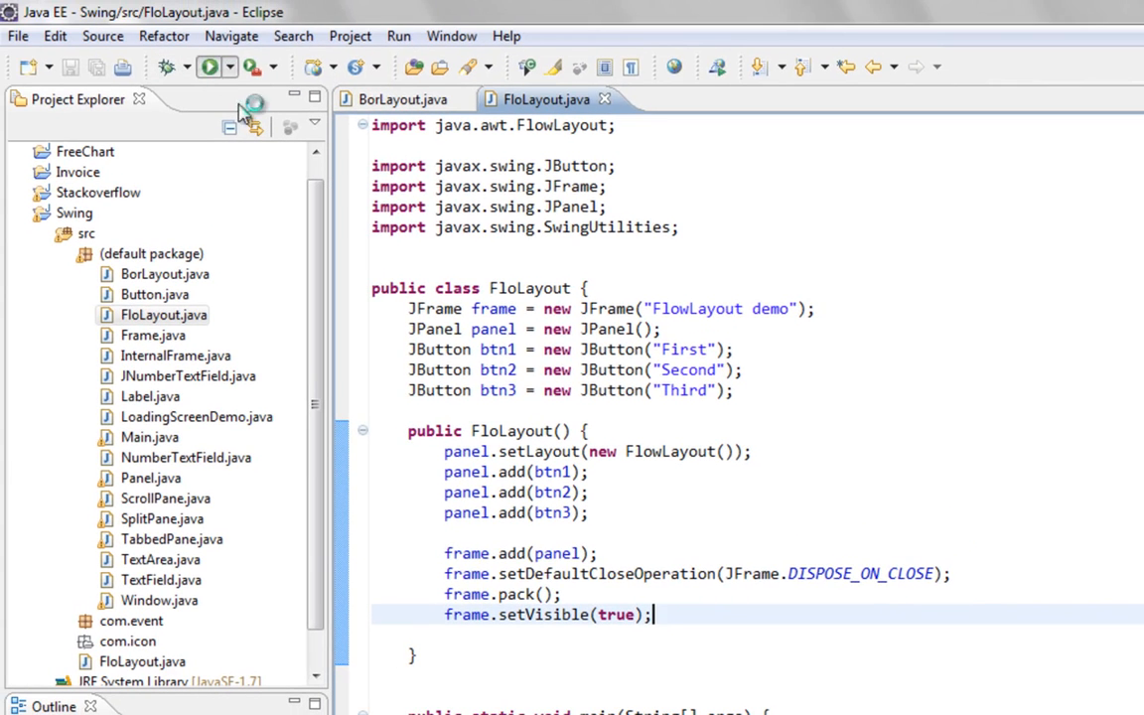
left_click(208, 66)
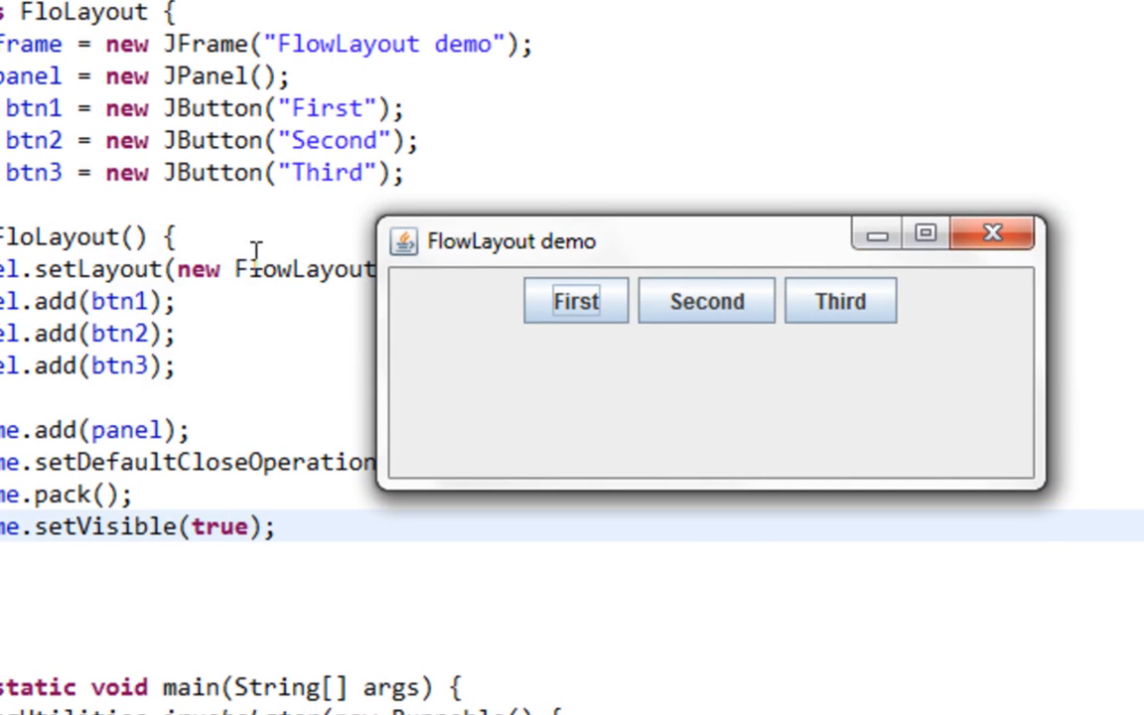
mouse_move(784, 263)
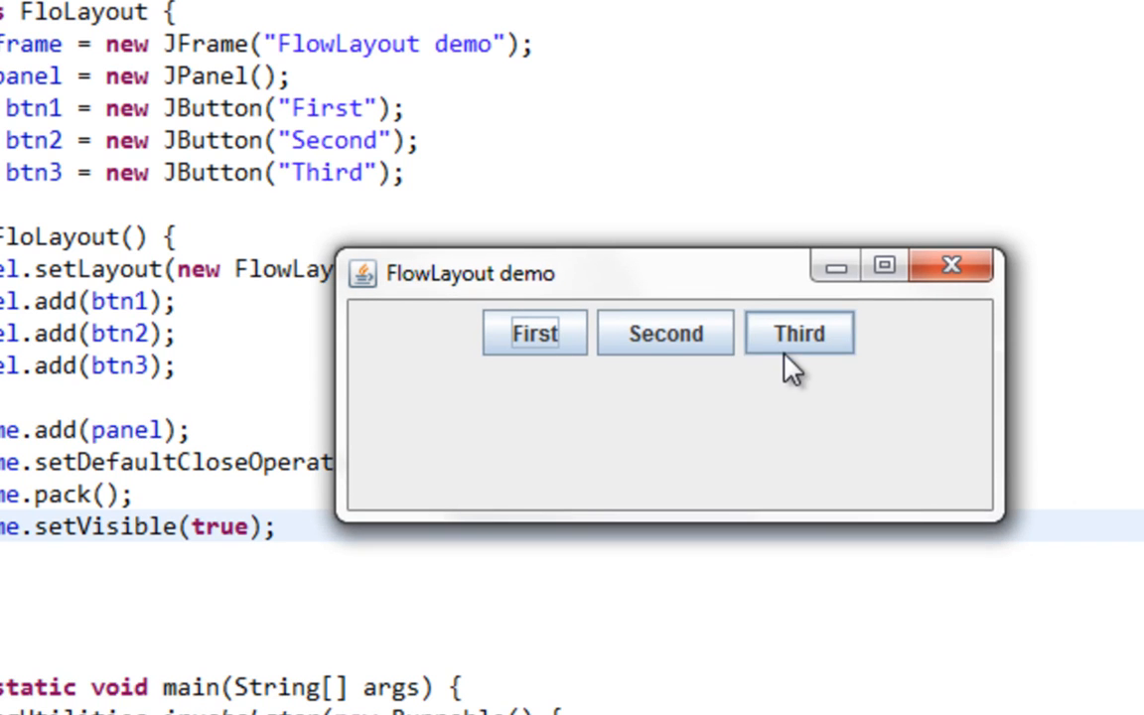
mouse_move(579, 298)
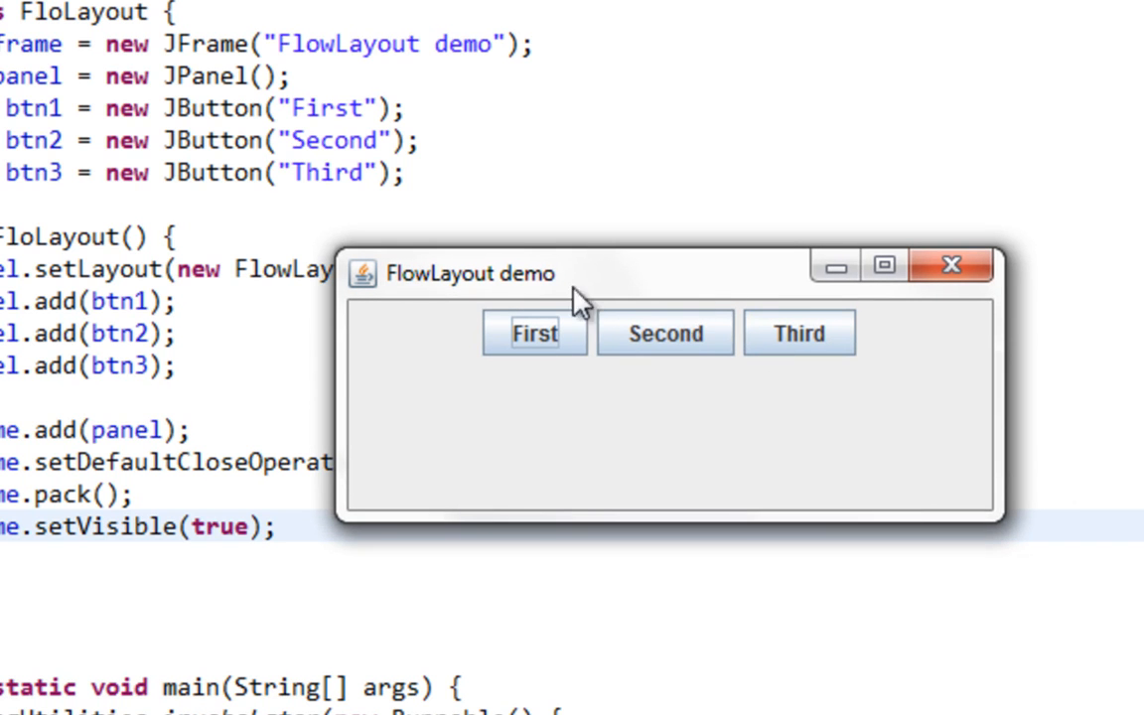
mouse_move(665, 338)
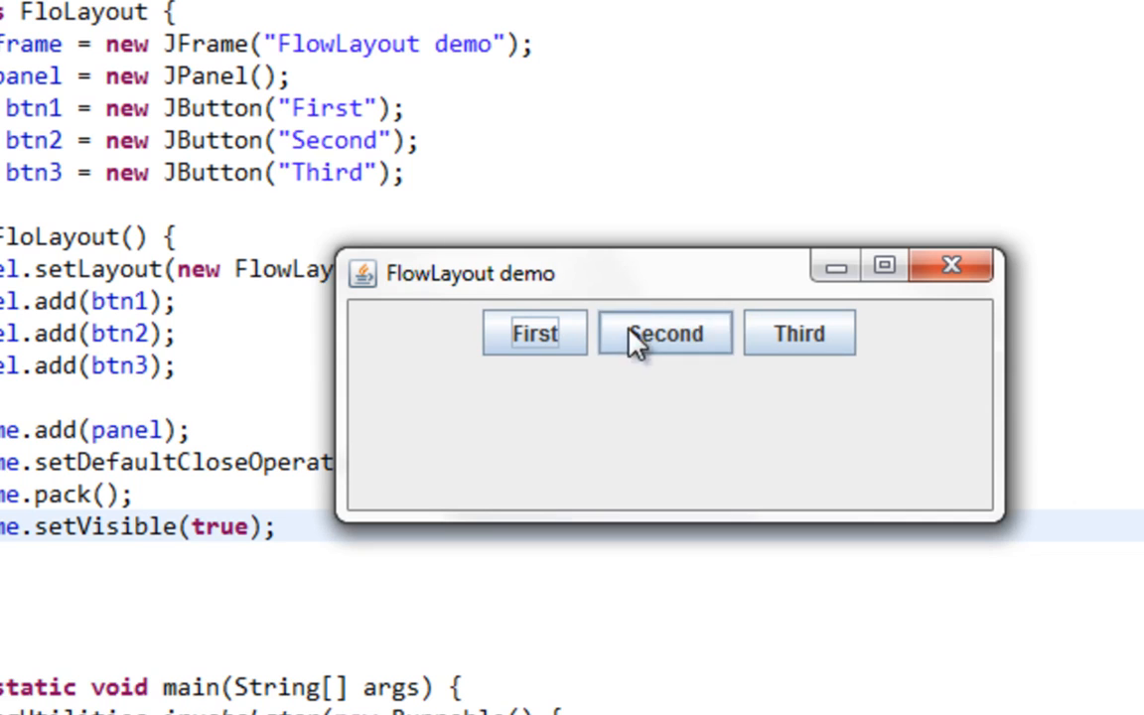
mouse_move(553, 399)
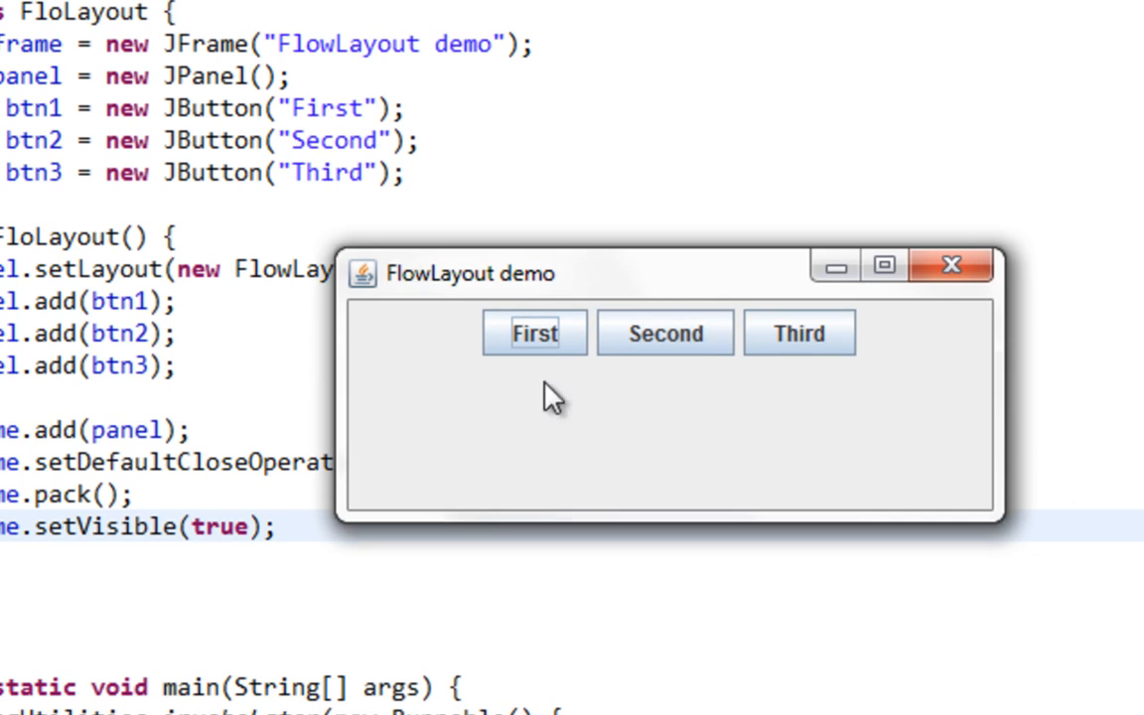
mouse_move(799, 332)
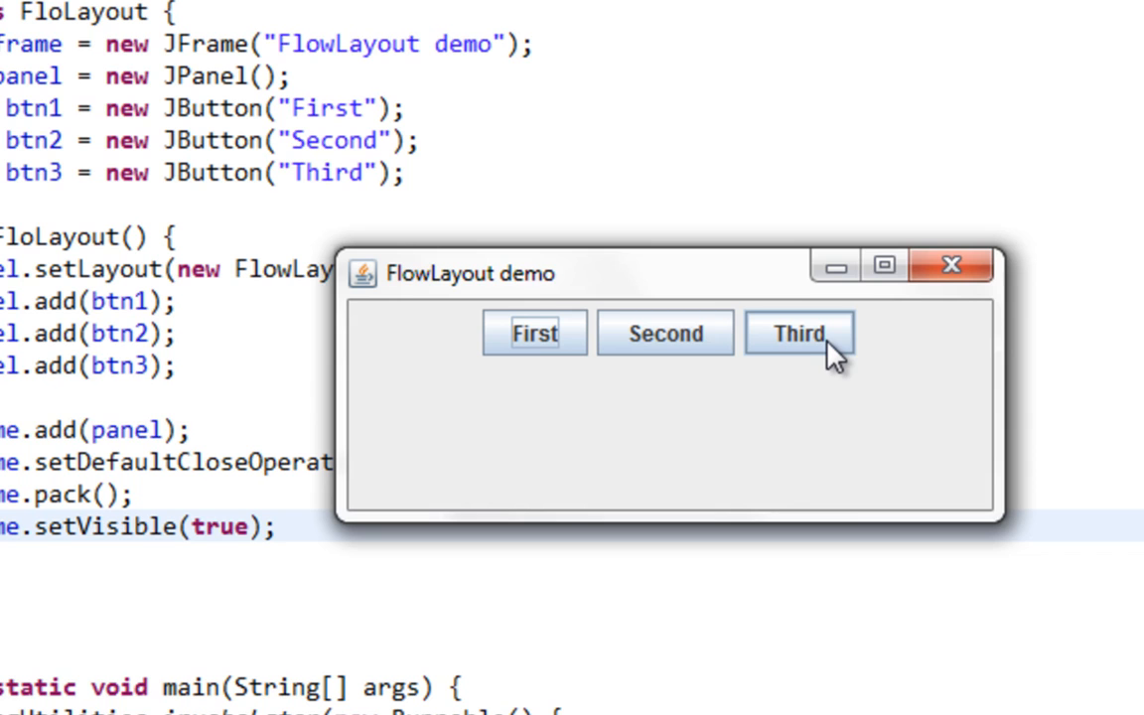
mouse_move(699, 313)
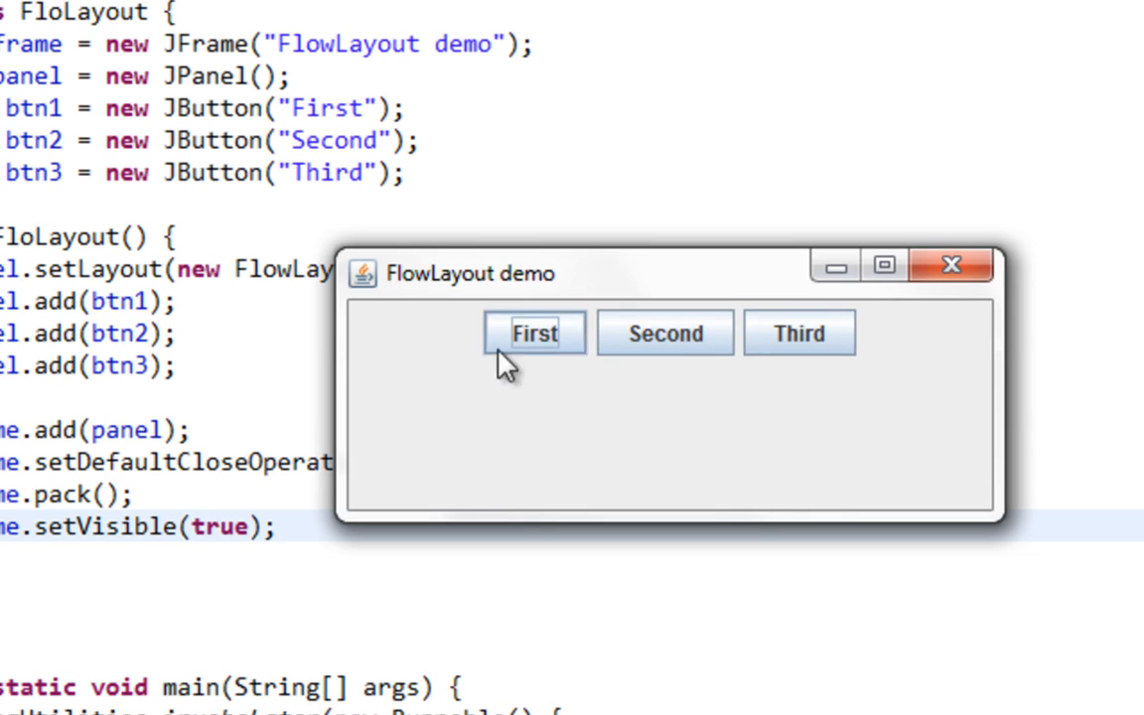
mouse_move(355, 343)
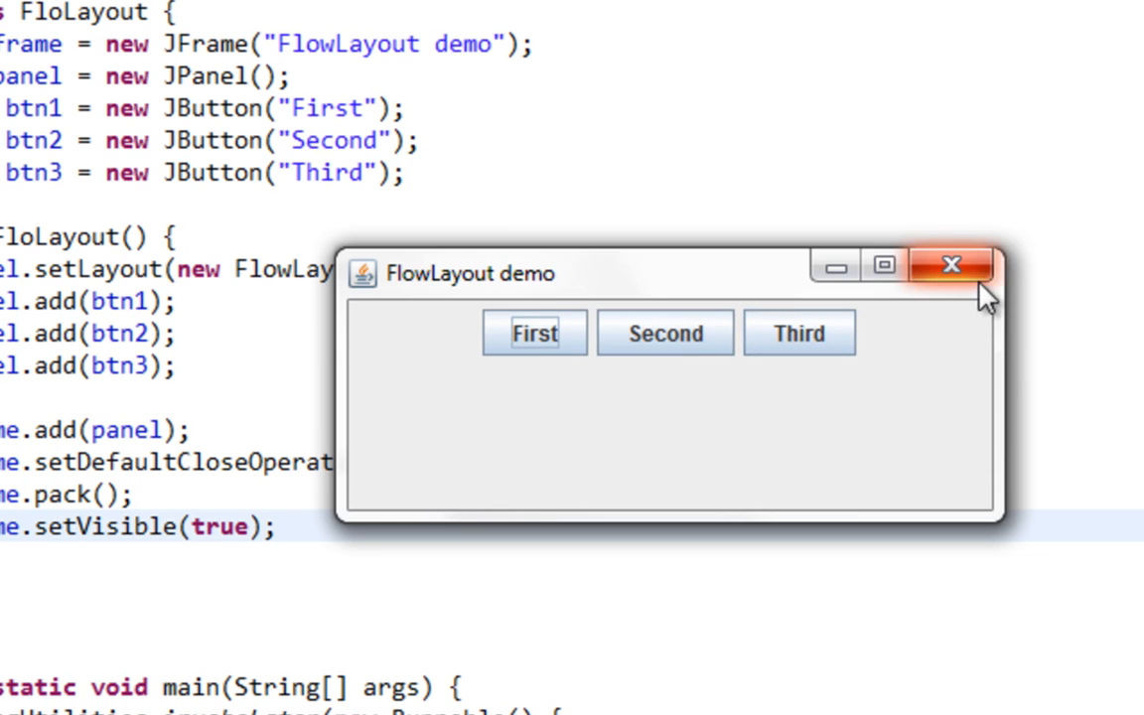
Close the demo and change the layout to FlowLayout(FlowLayout.RIGHT, 3, 3).
left_click(950, 265)
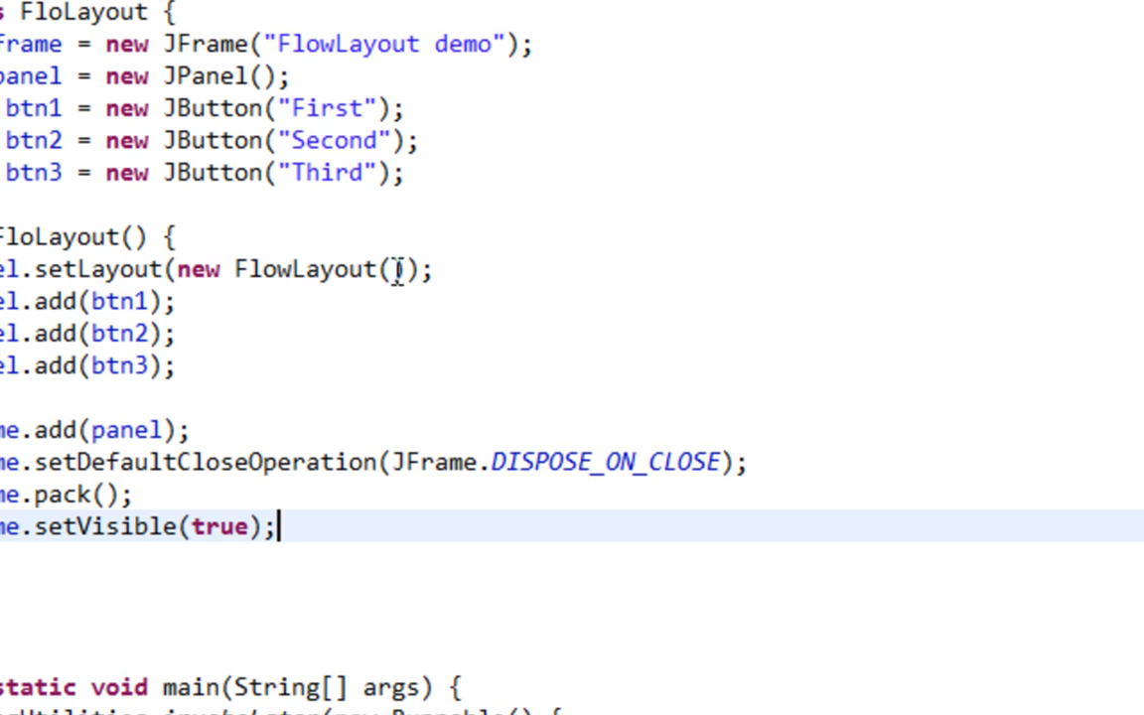
left_click(390, 269)
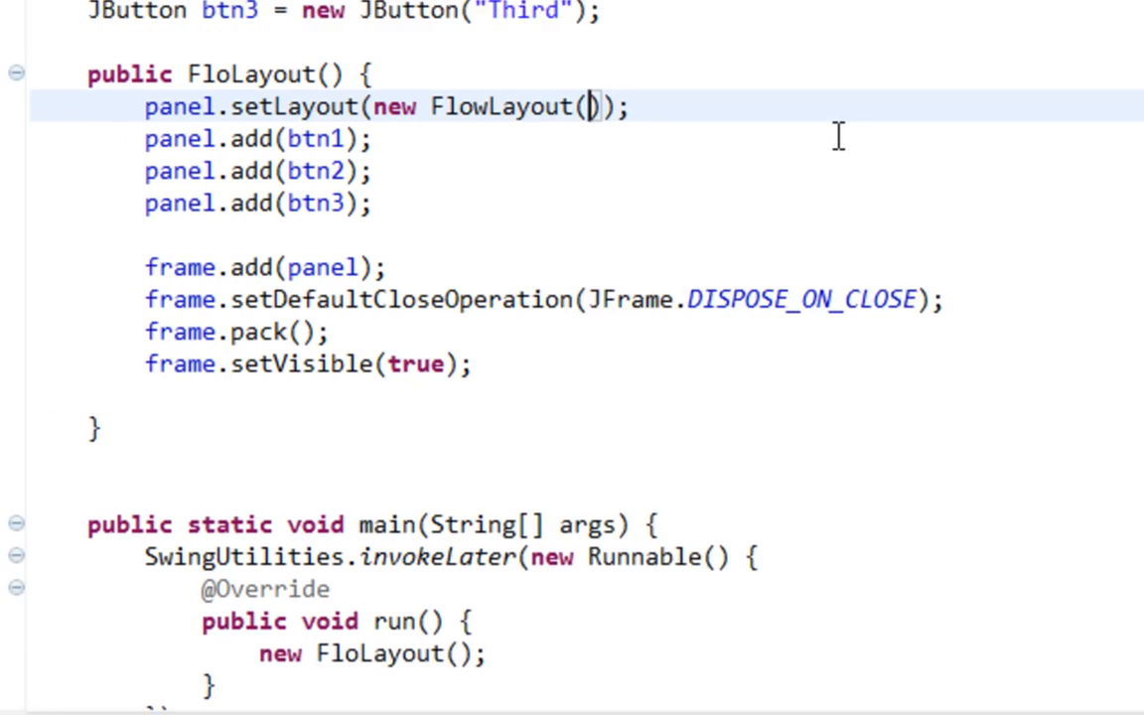
type("FlowLayout.LEFT")
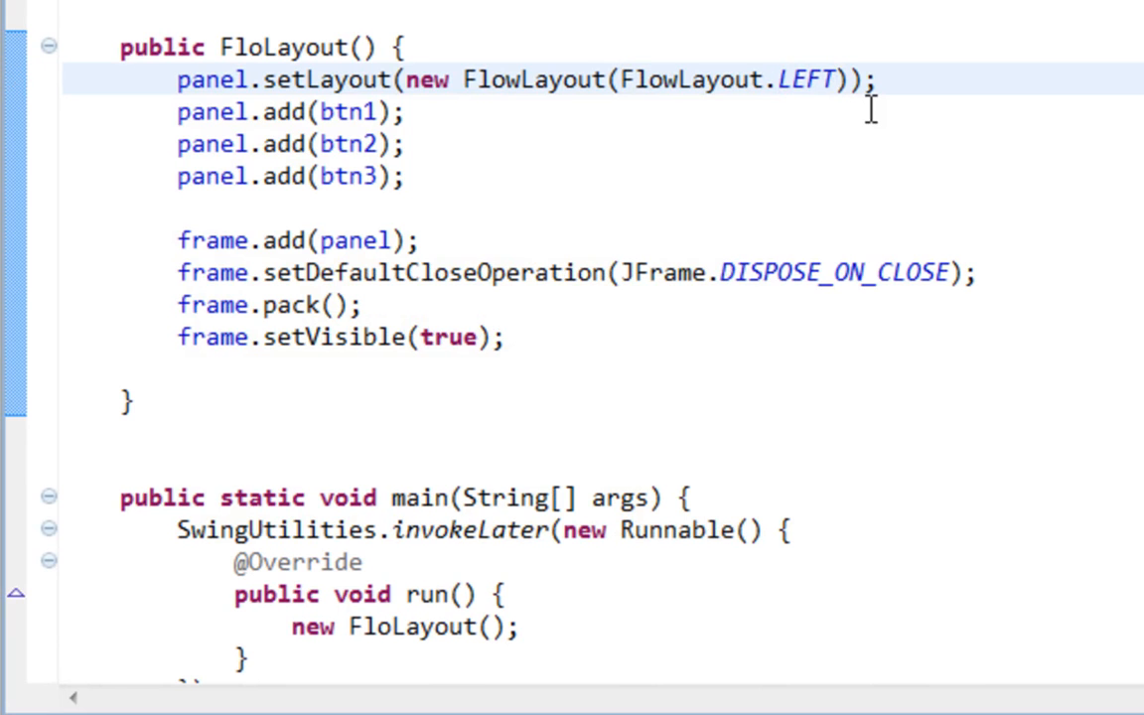
key("Backspace")
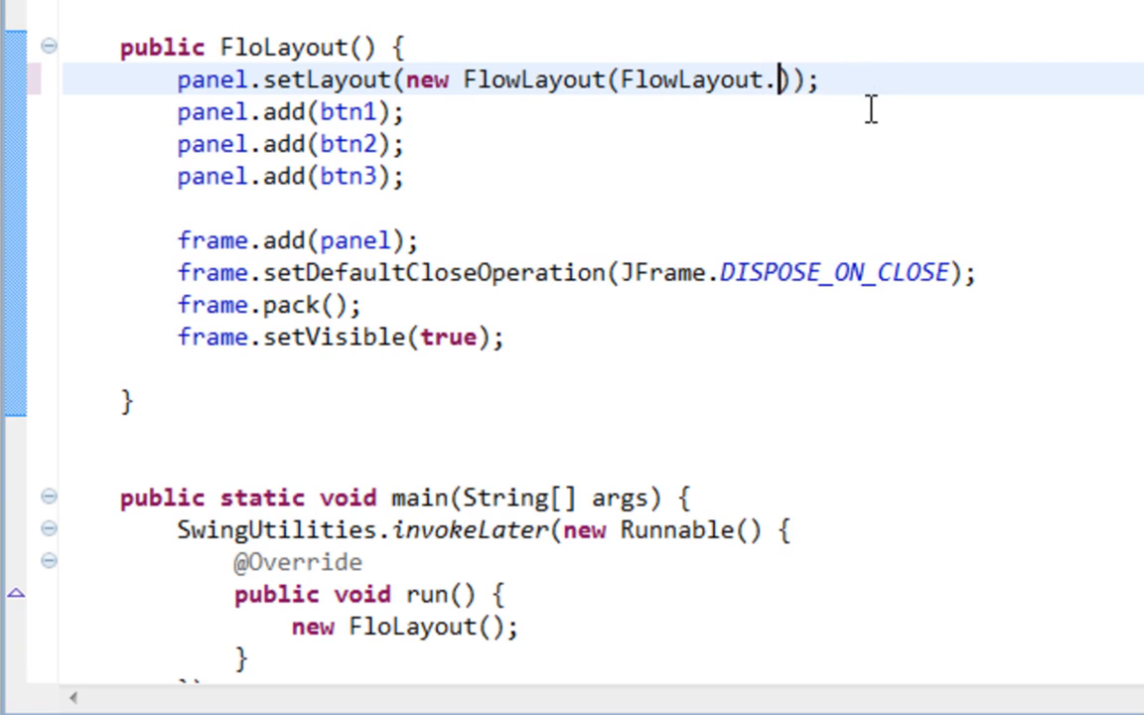
type("RIGHT")
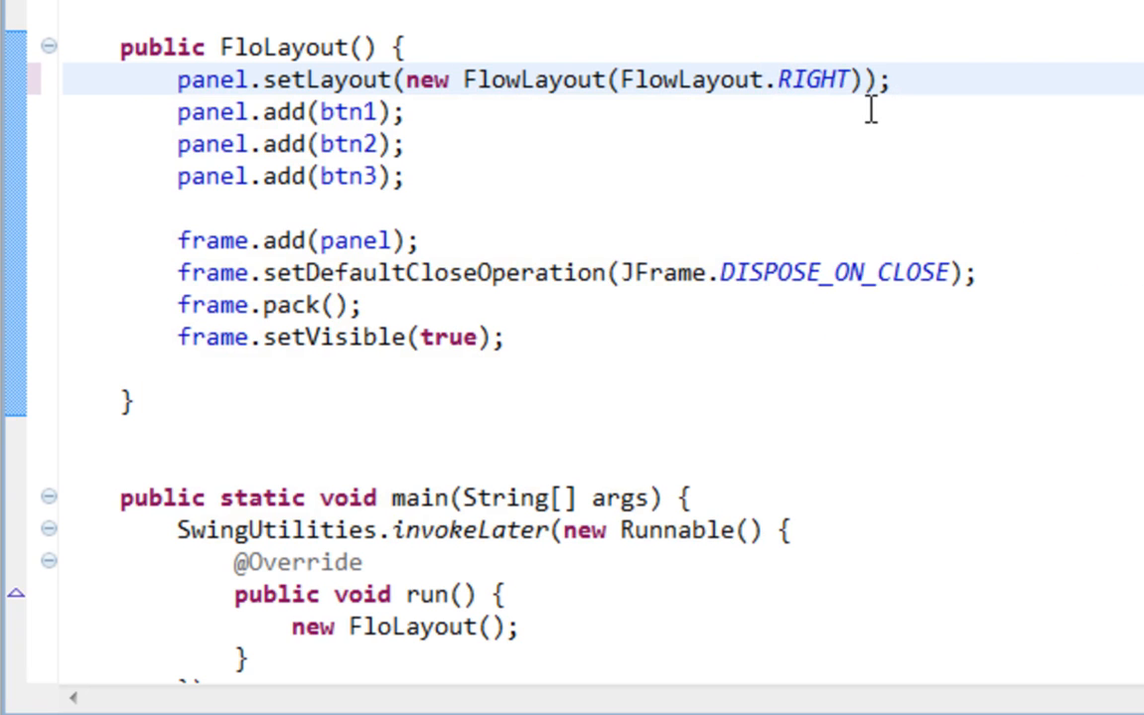
type(",")
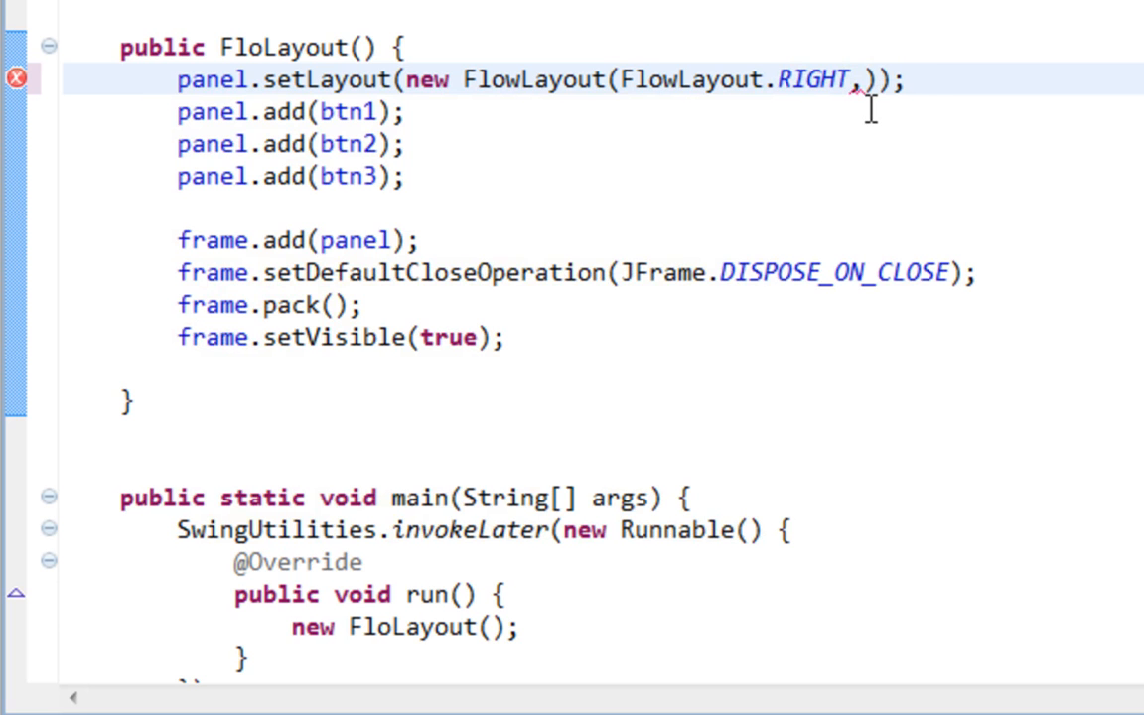
type("3,3")
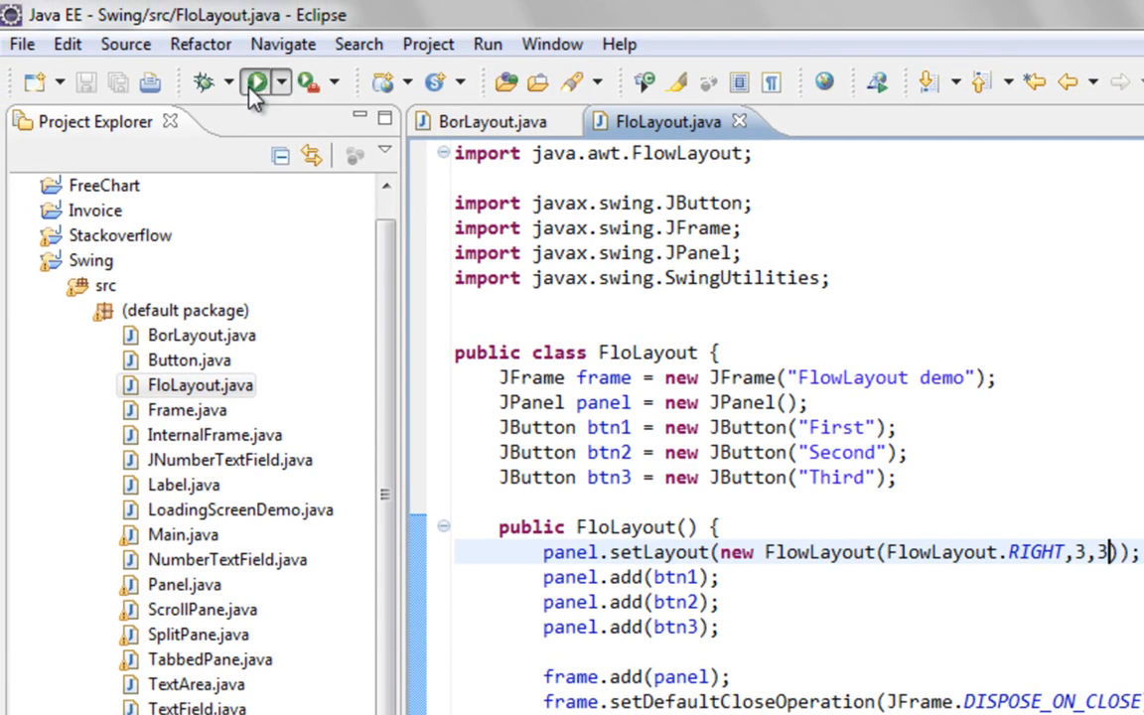
Run FloLayout, then enlarge and reposition the demo window to show right-aligned buttons.
left_click(256, 82)
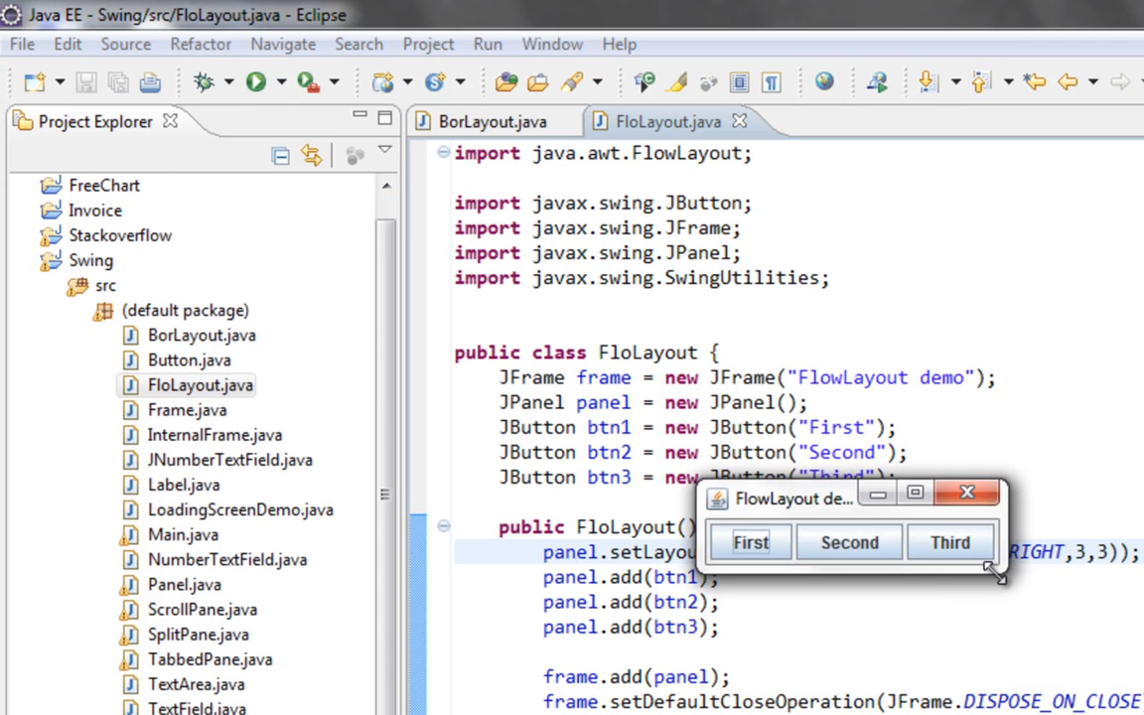
left_click_drag(998, 571, 1105, 675)
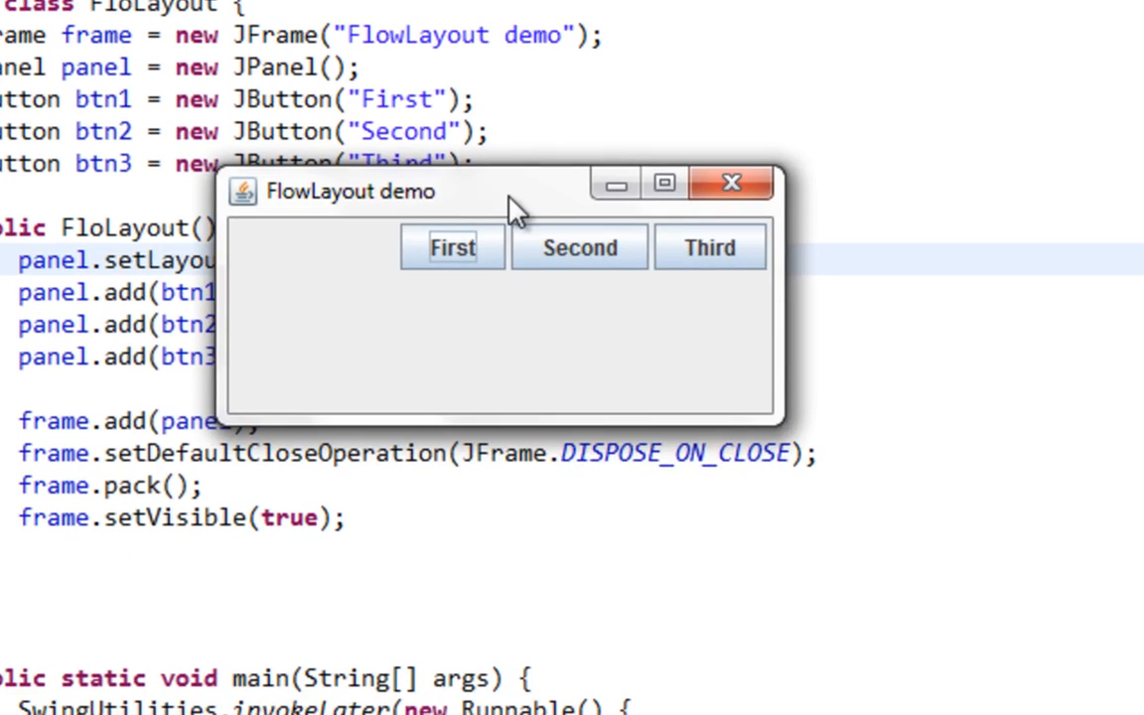
left_click_drag(516, 190, 487, 225)
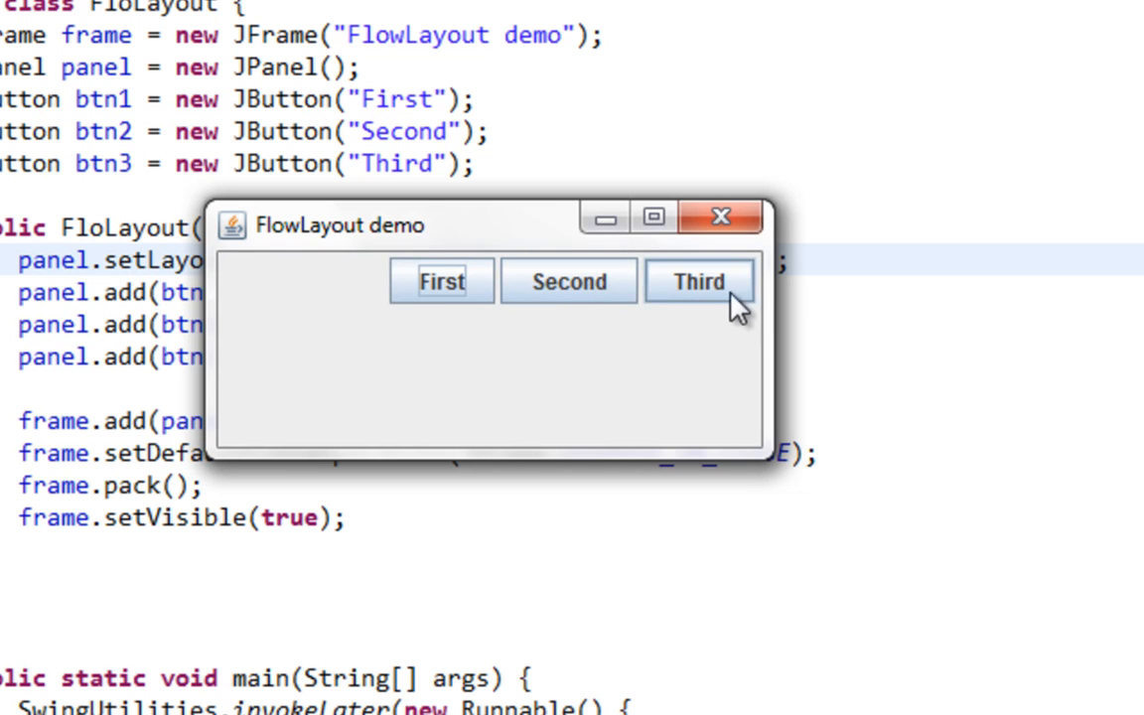
mouse_move(690, 313)
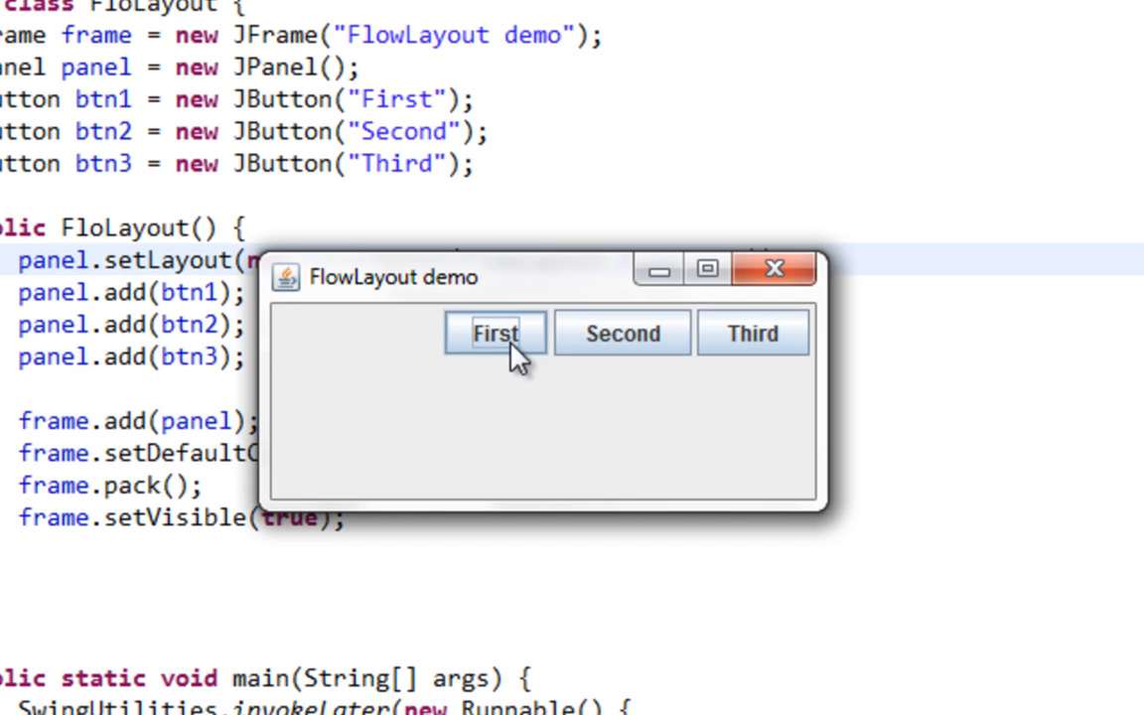
mouse_move(621, 333)
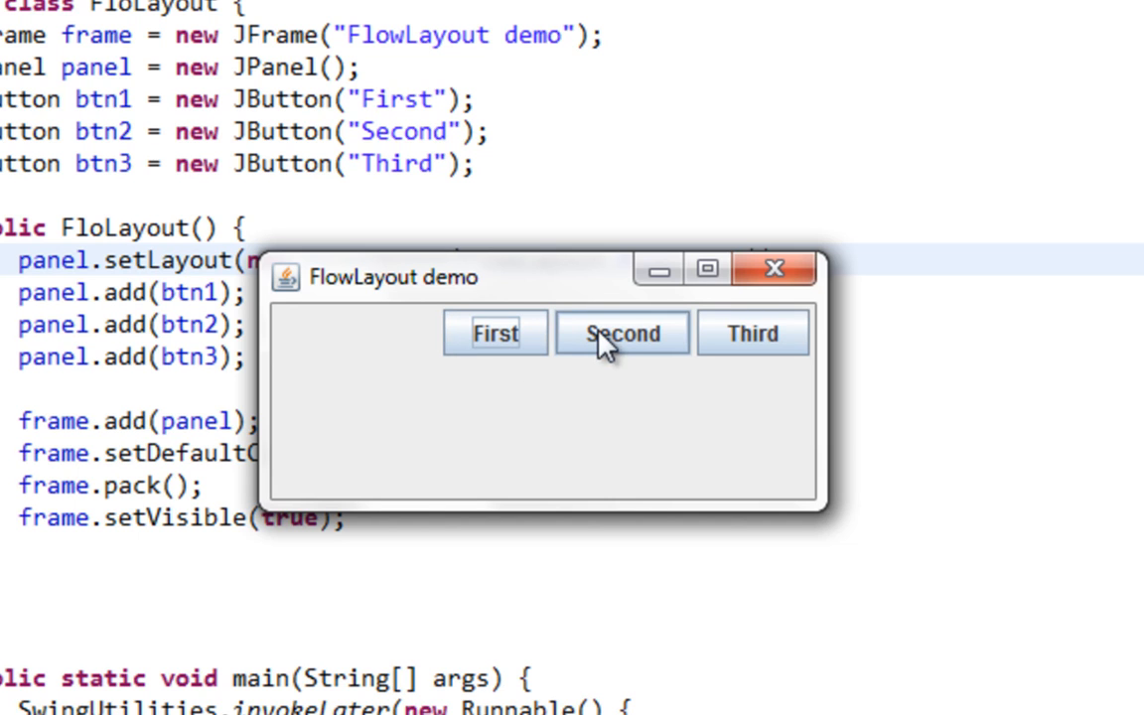
mouse_move(524, 298)
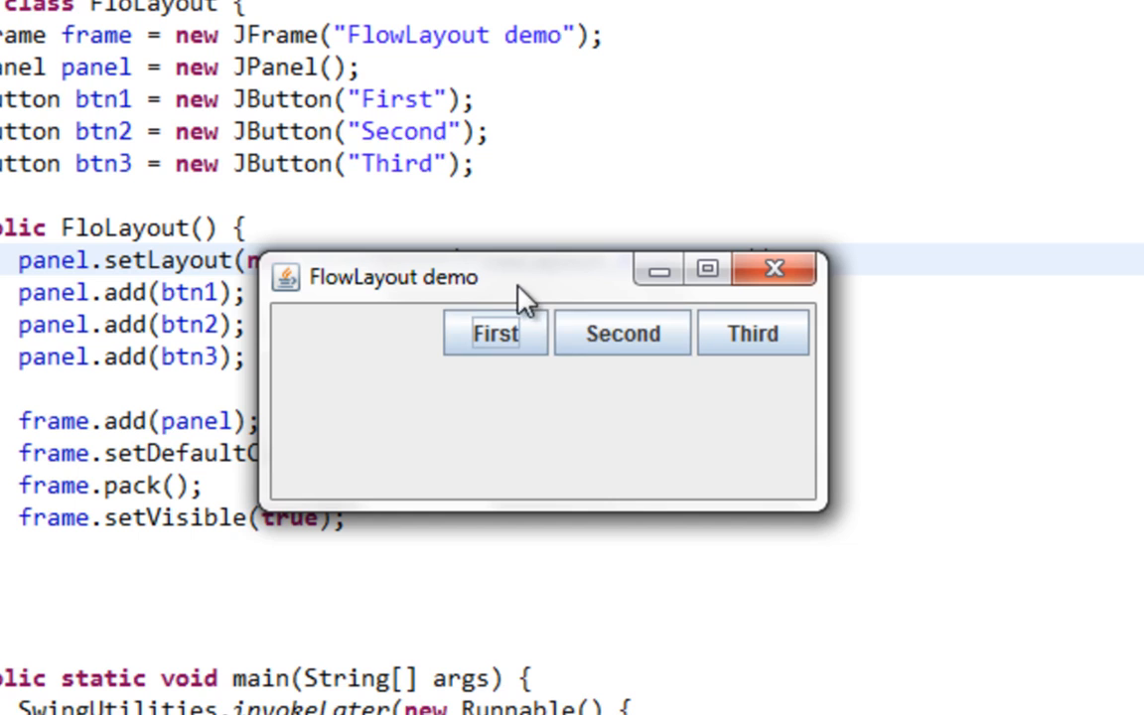
mouse_move(621, 357)
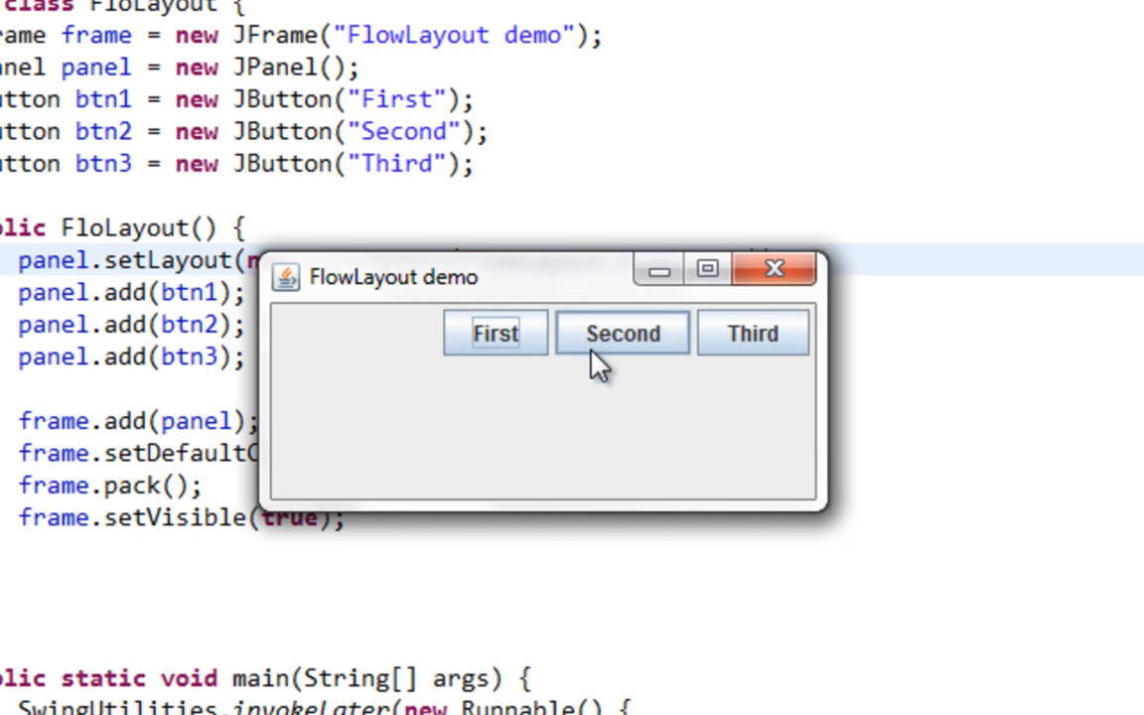
mouse_move(606, 348)
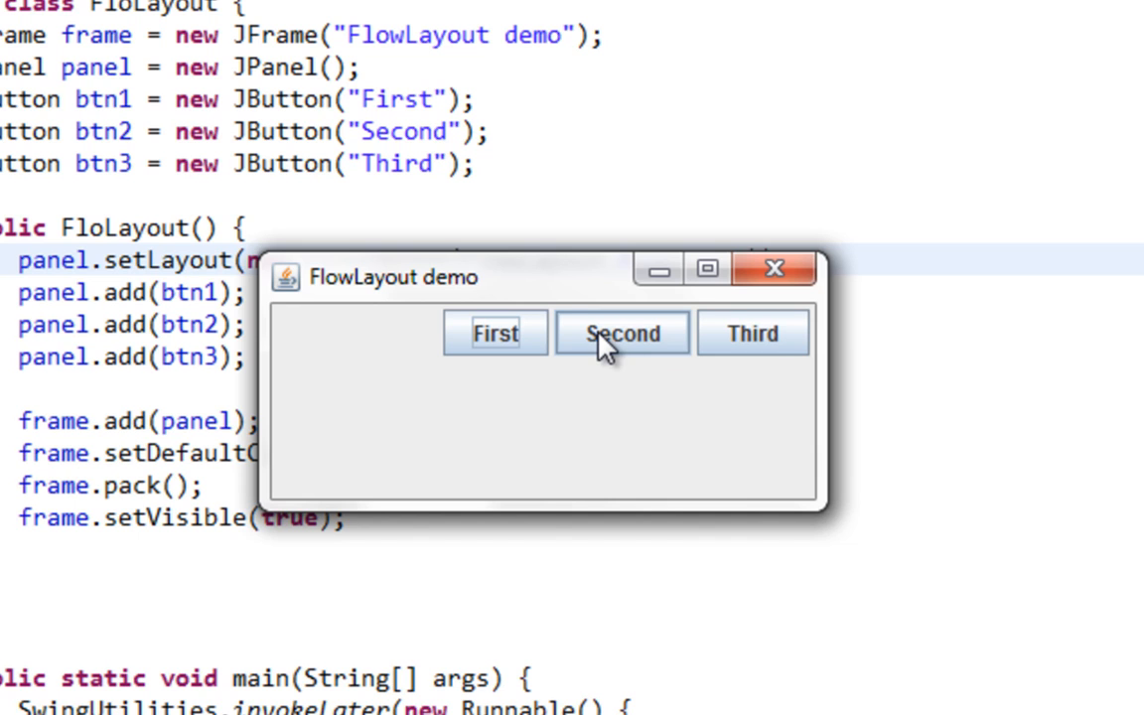
mouse_move(442, 353)
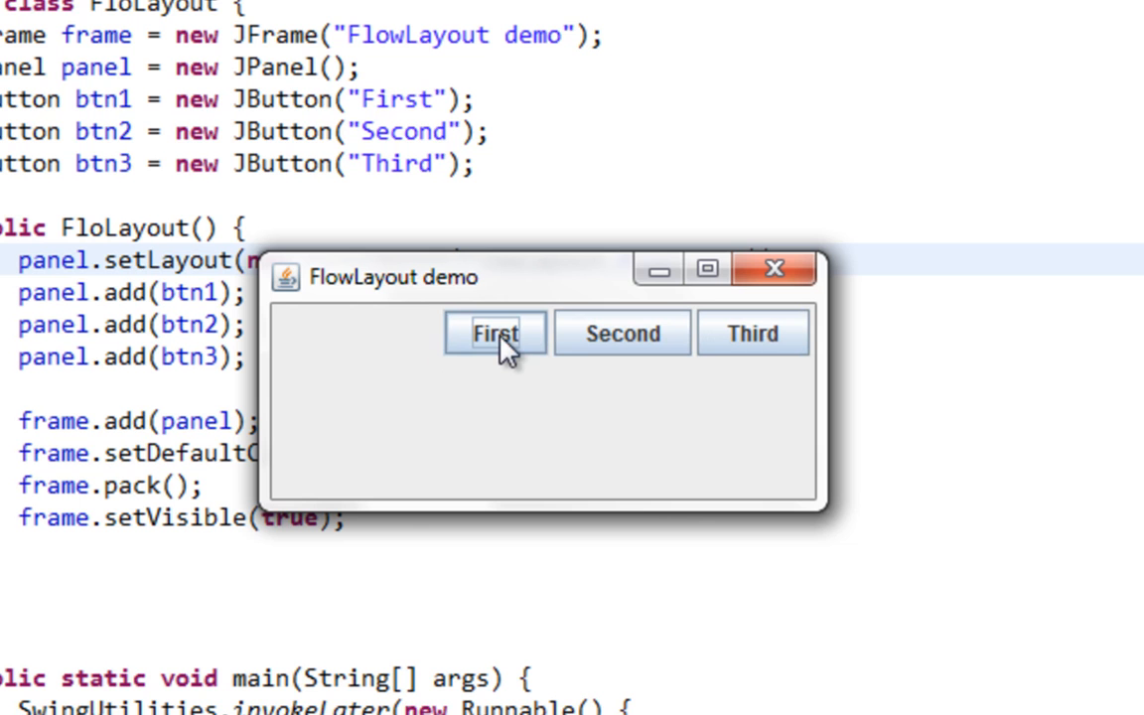
mouse_move(622, 332)
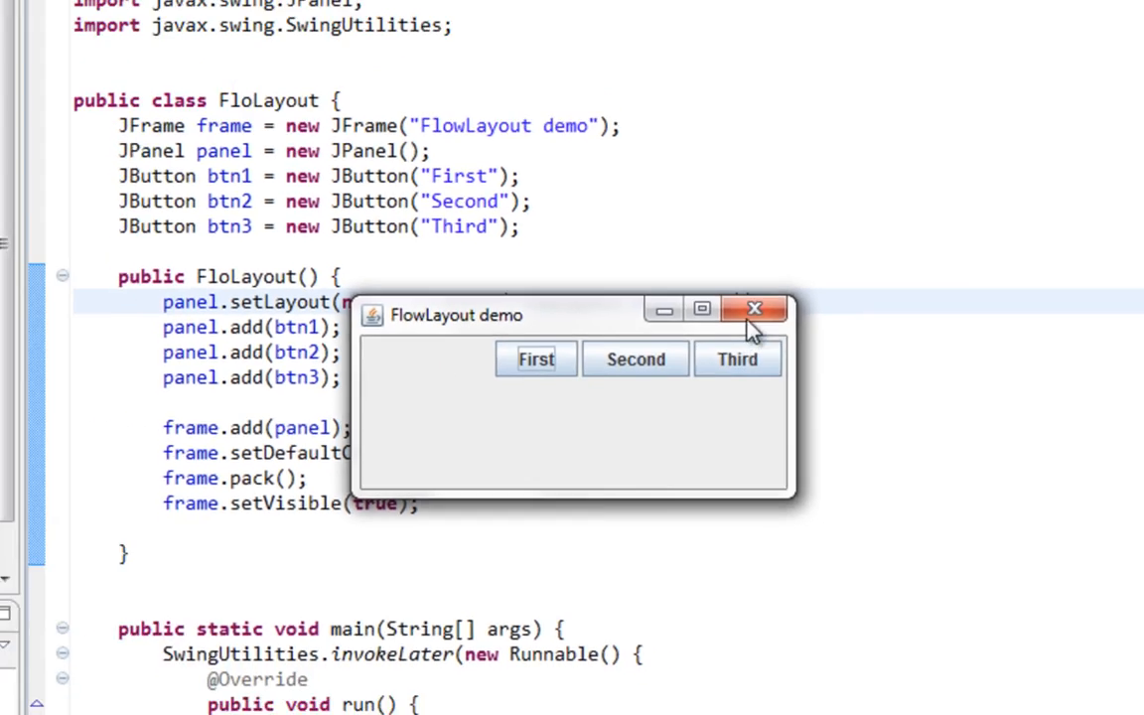
Close the FlowLayout demo window.
left_click(754, 308)
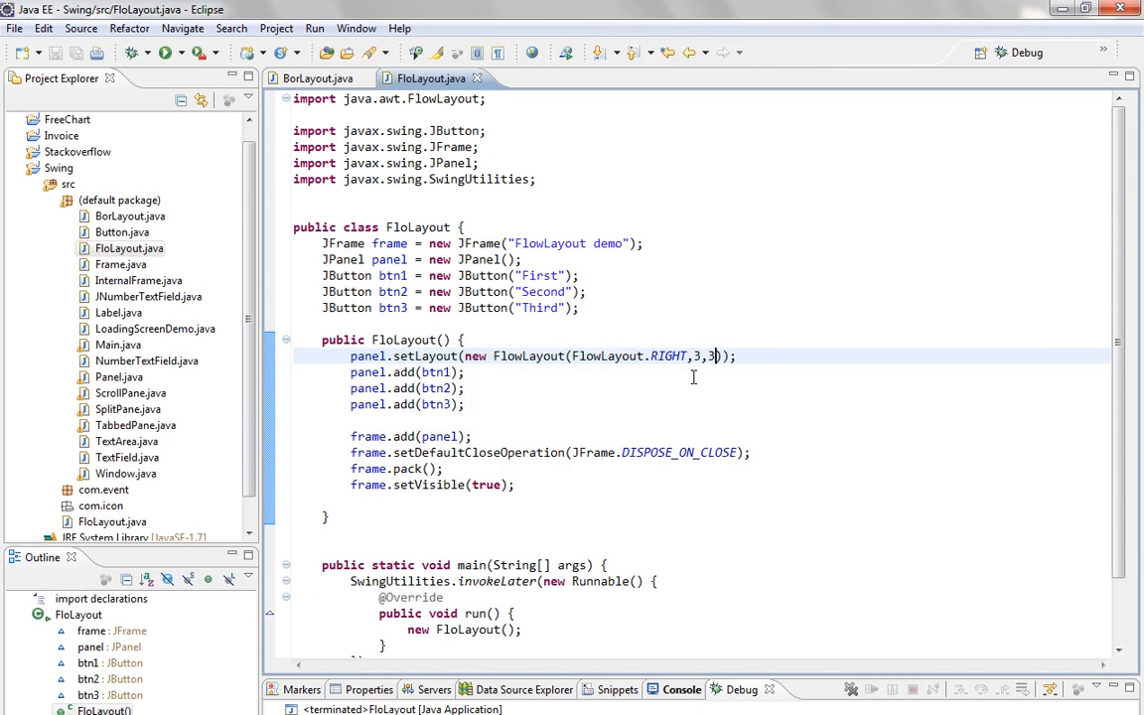
mouse_move(882, 564)
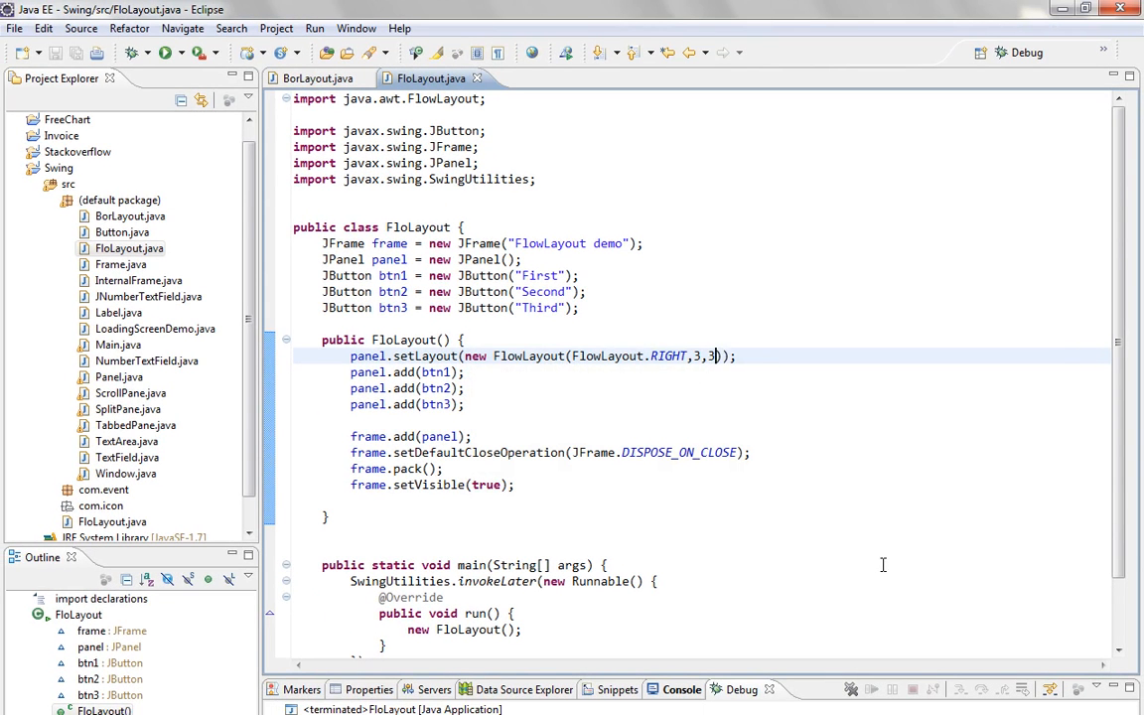